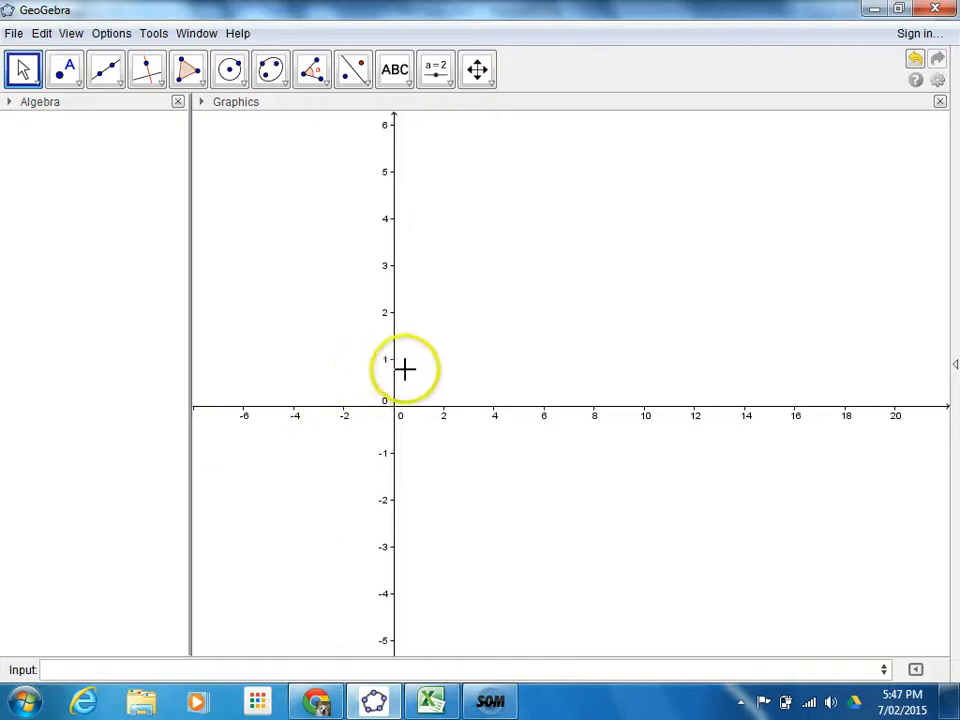
mouse_move(424, 392)
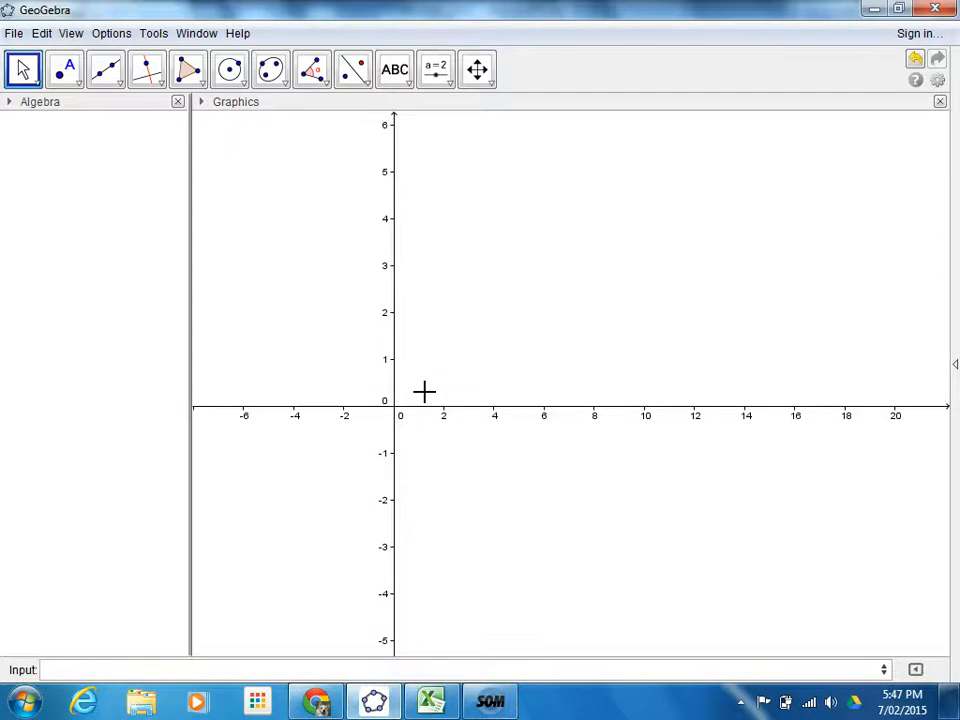
mouse_move(72, 20)
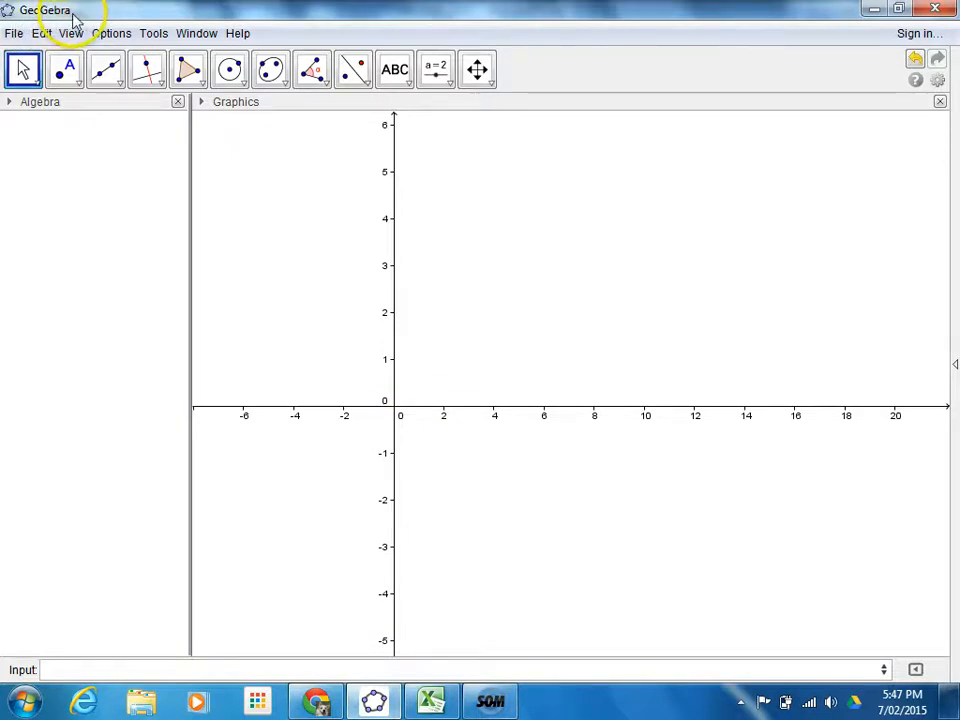
mouse_move(14, 20)
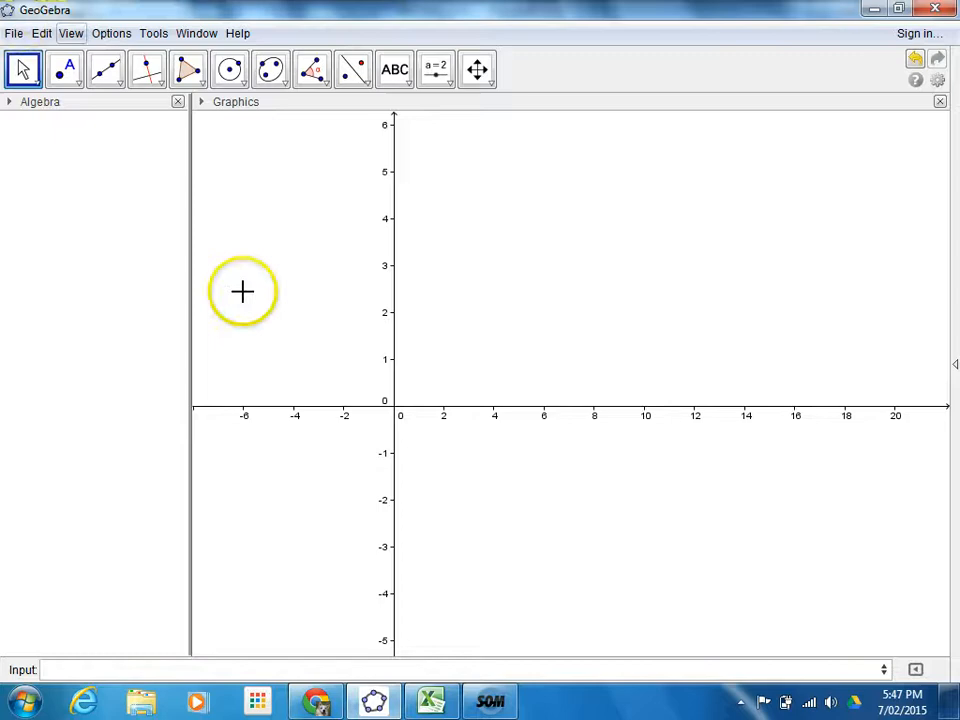
mouse_move(576, 390)
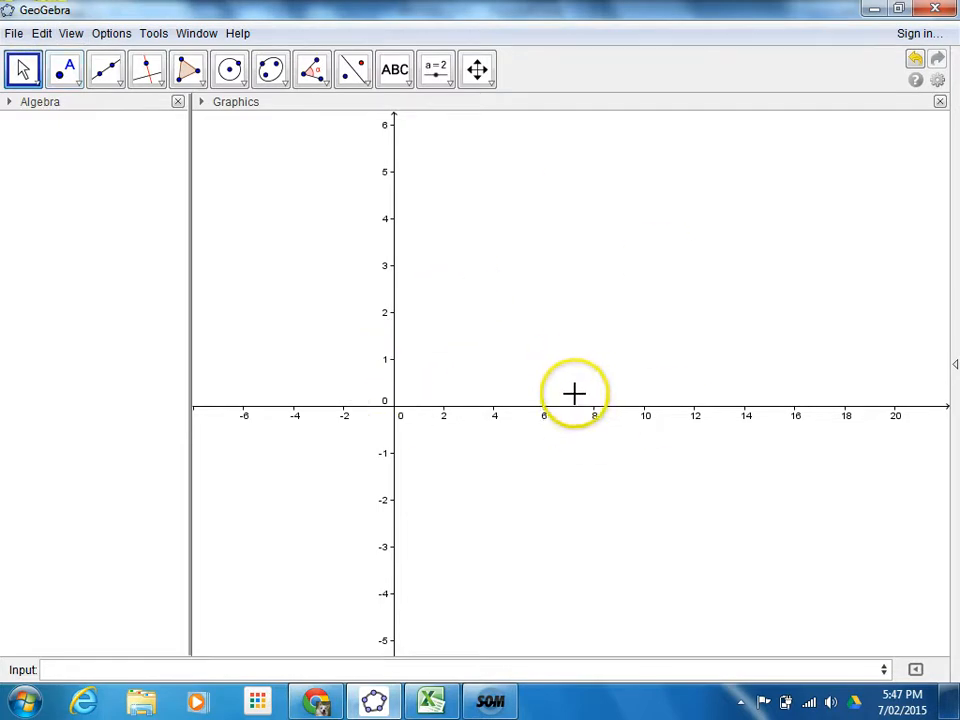
mouse_move(574, 392)
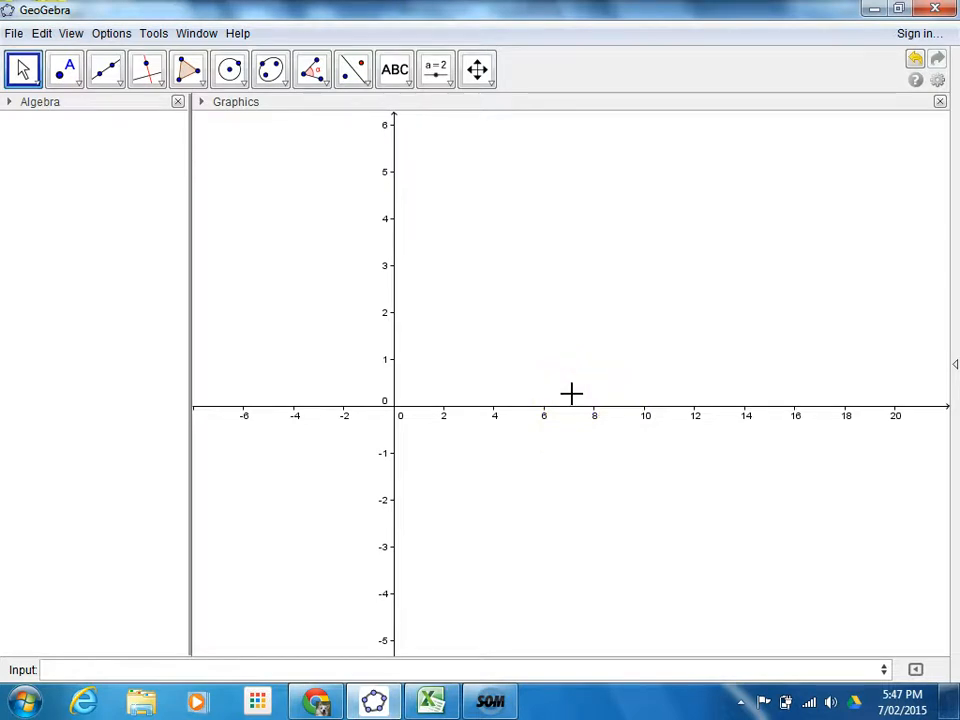
mouse_move(572, 466)
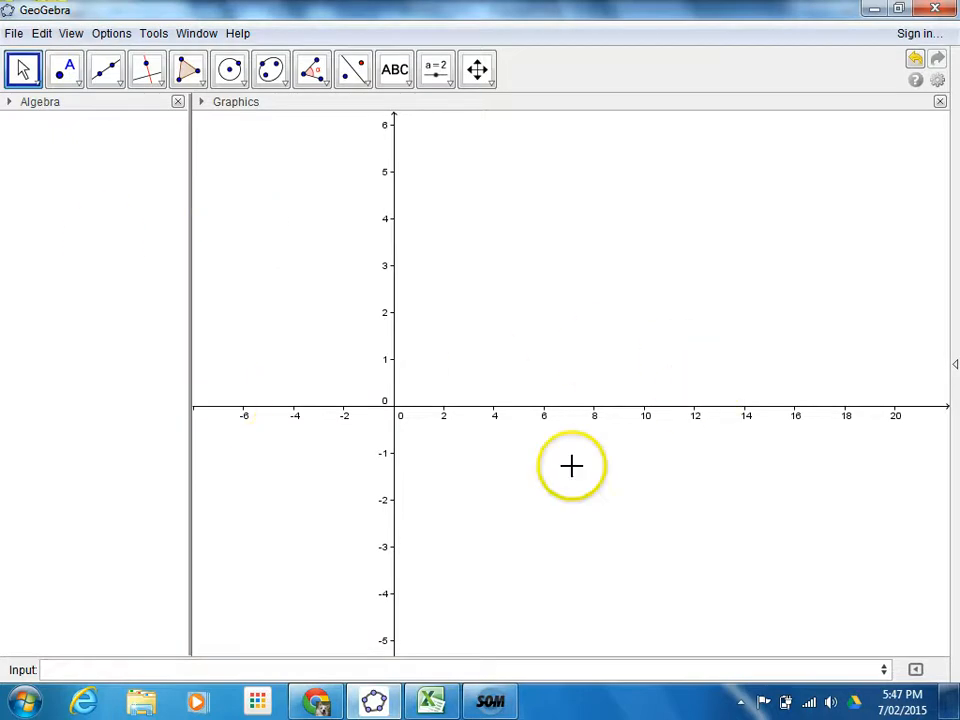
mouse_move(284, 452)
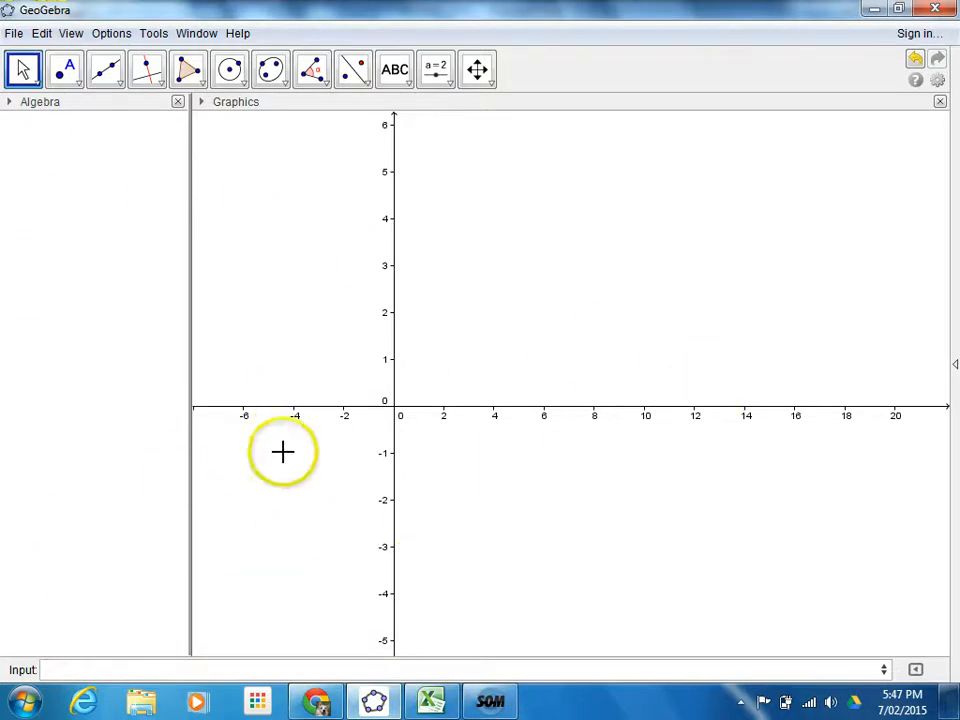
mouse_move(288, 152)
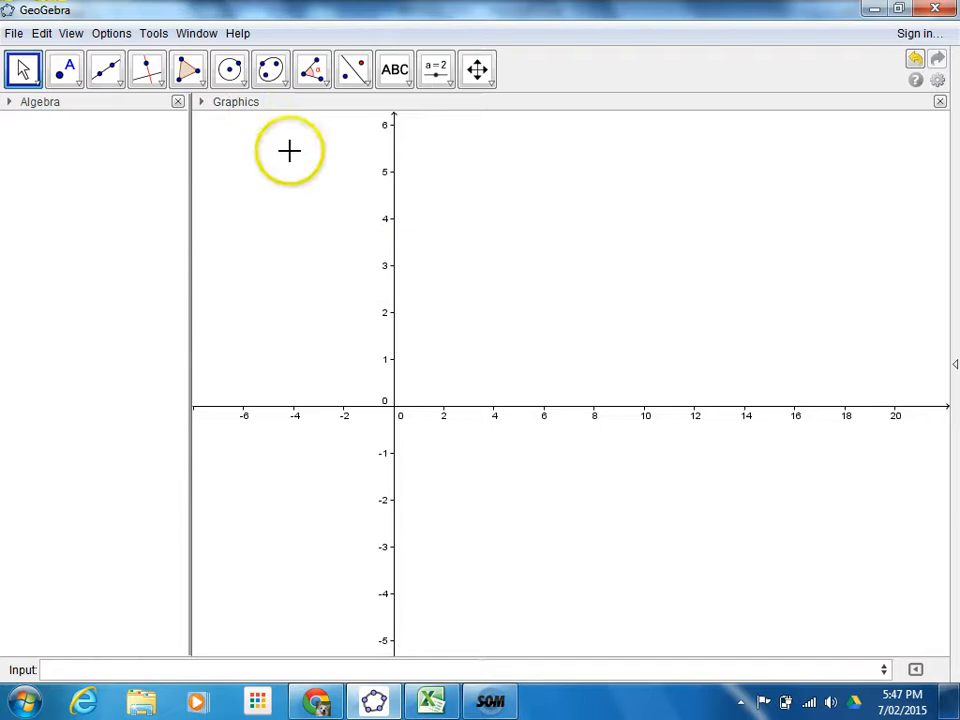
mouse_move(30, 110)
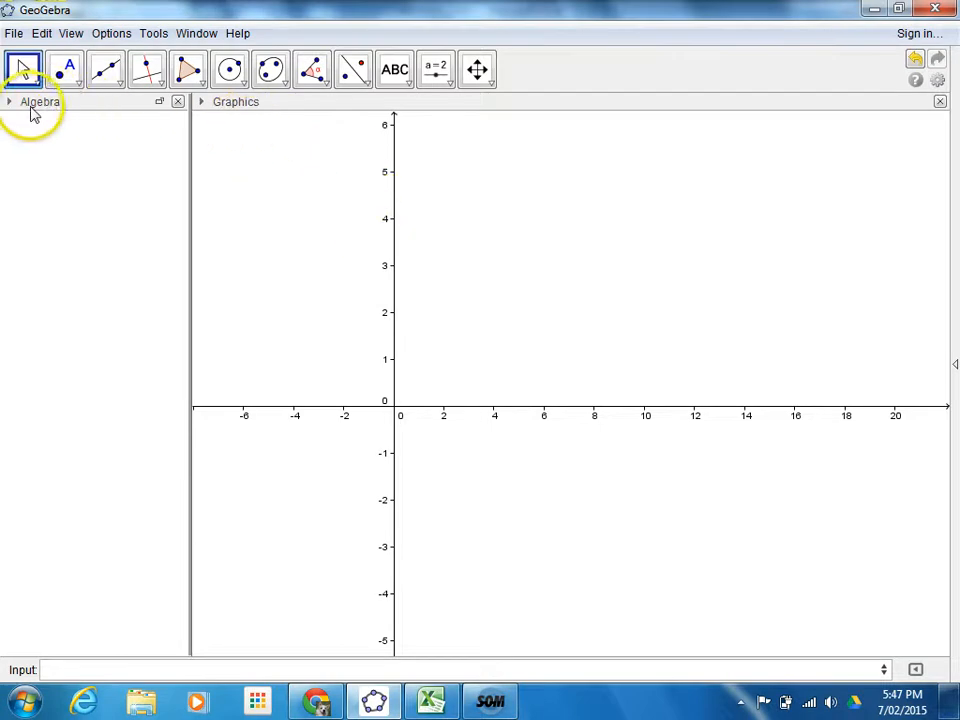
mouse_move(284, 128)
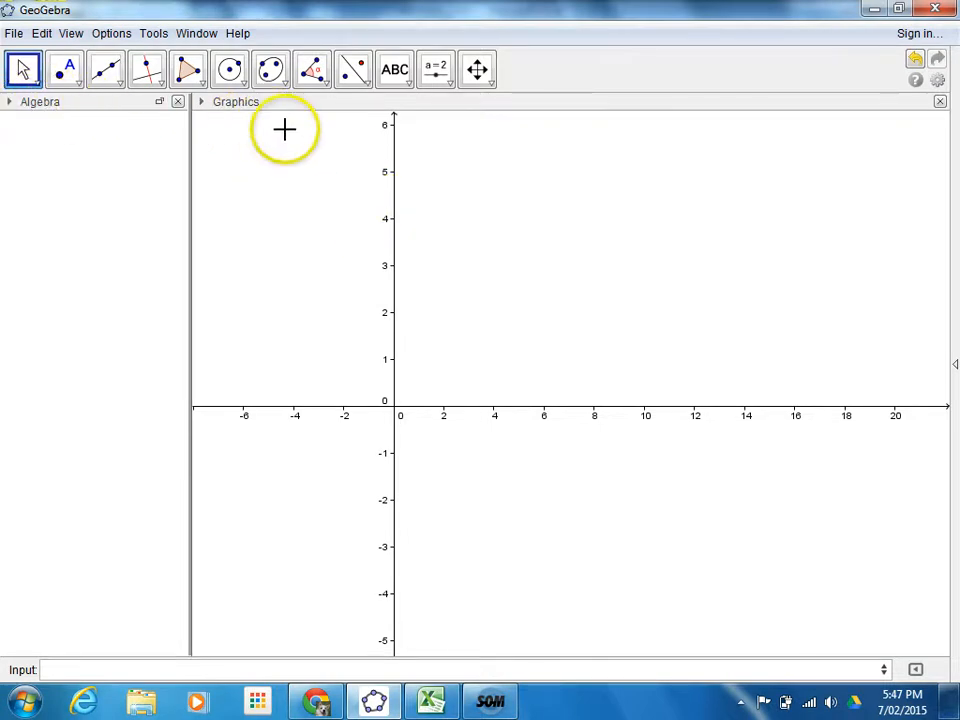
Show the Spreadsheet panel from the View menu next to the graphics area
click(70, 32)
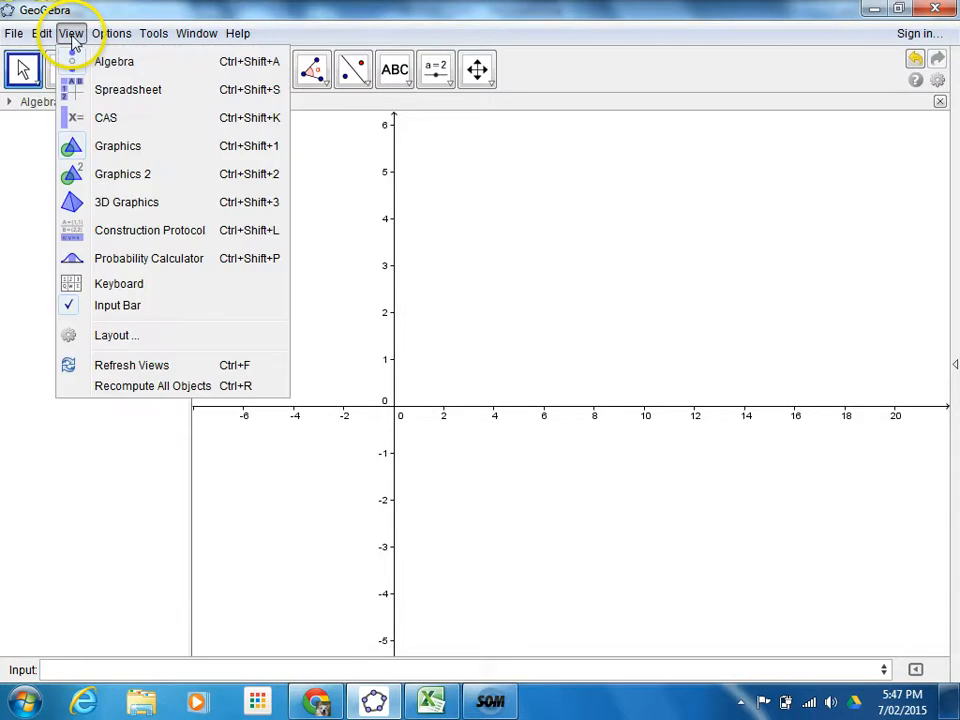
mouse_move(128, 88)
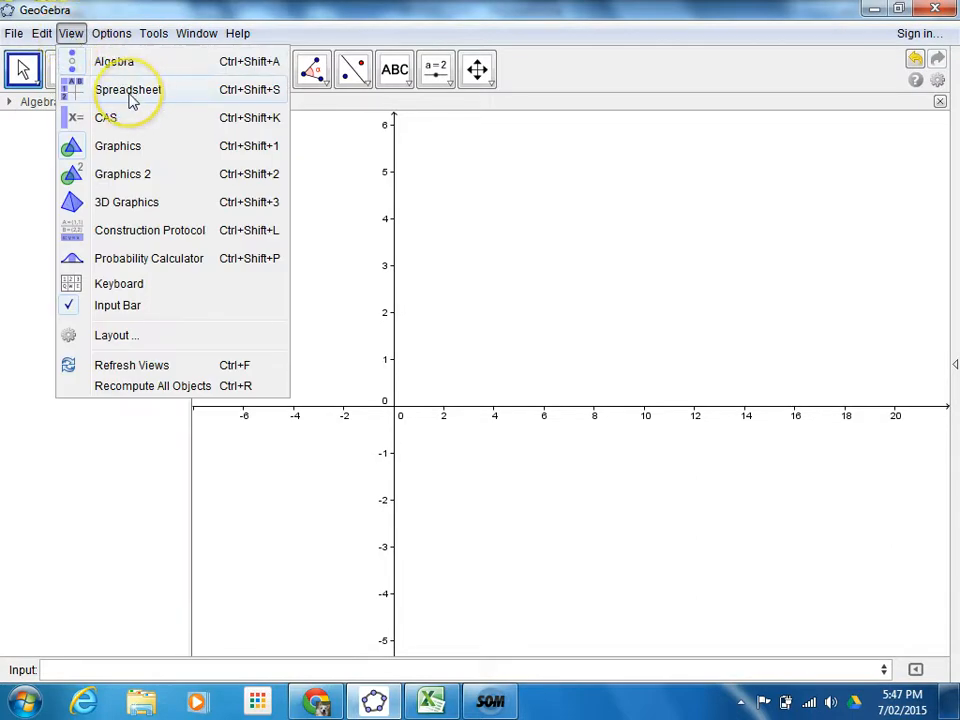
click(112, 32)
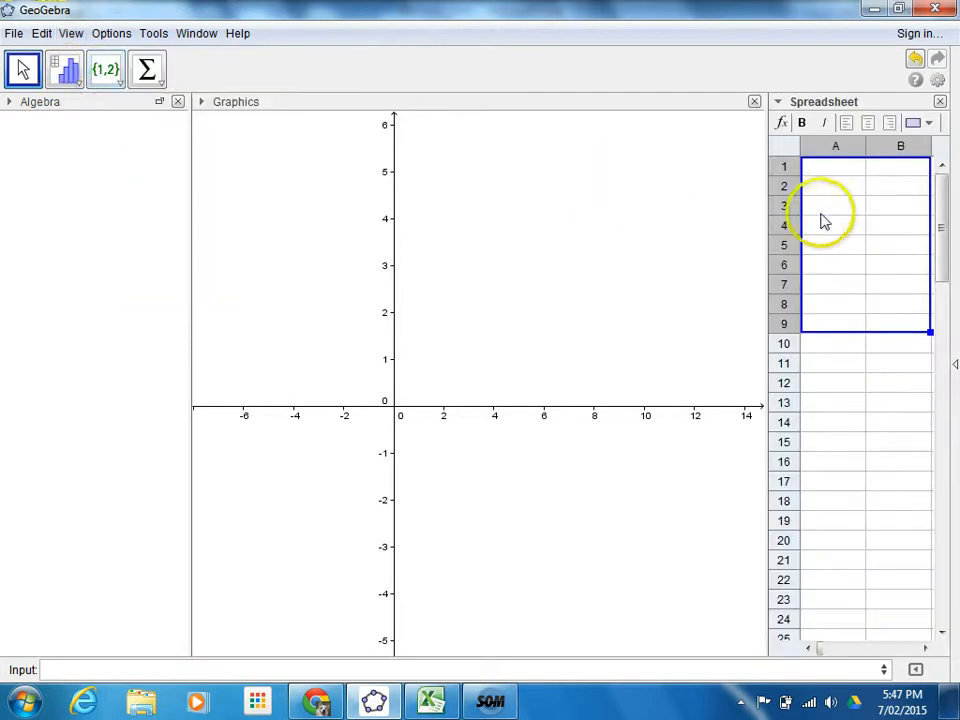
mouse_move(810, 288)
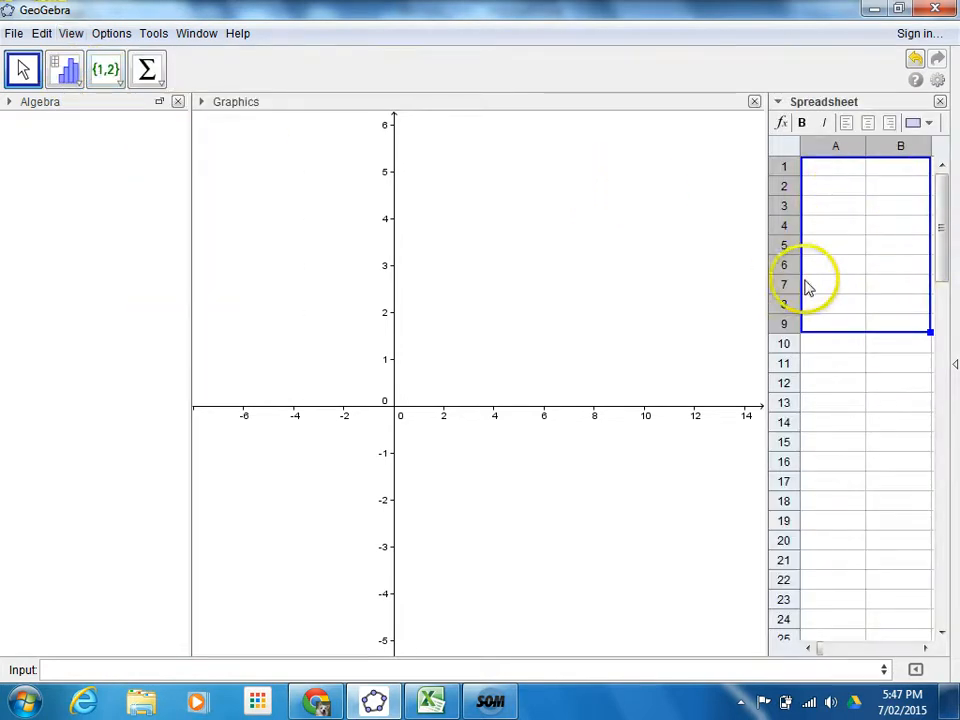
mouse_move(376, 700)
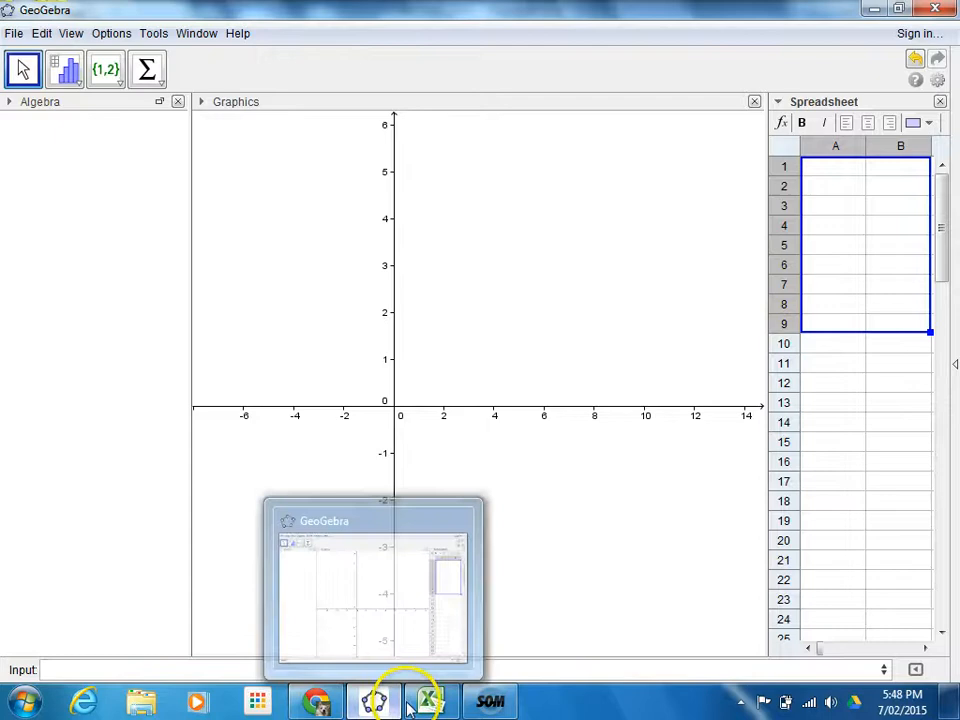
In the Excel workbook, select Sea Level cells B16:B23 (14:00–21:00) and copy them
click(430, 700)
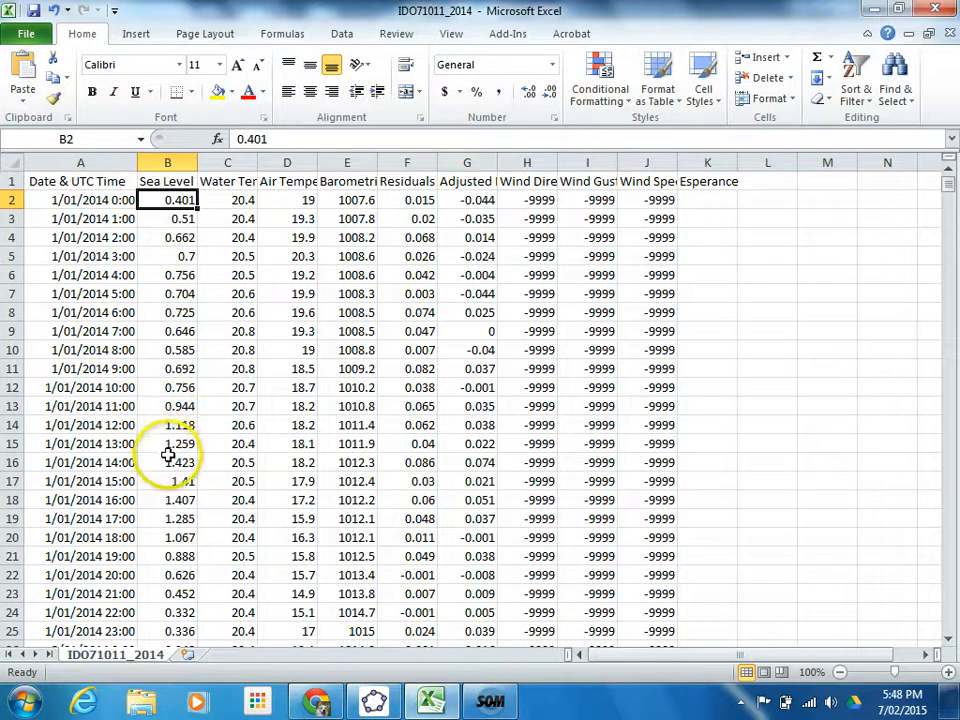
drag(168, 462, 168, 500)
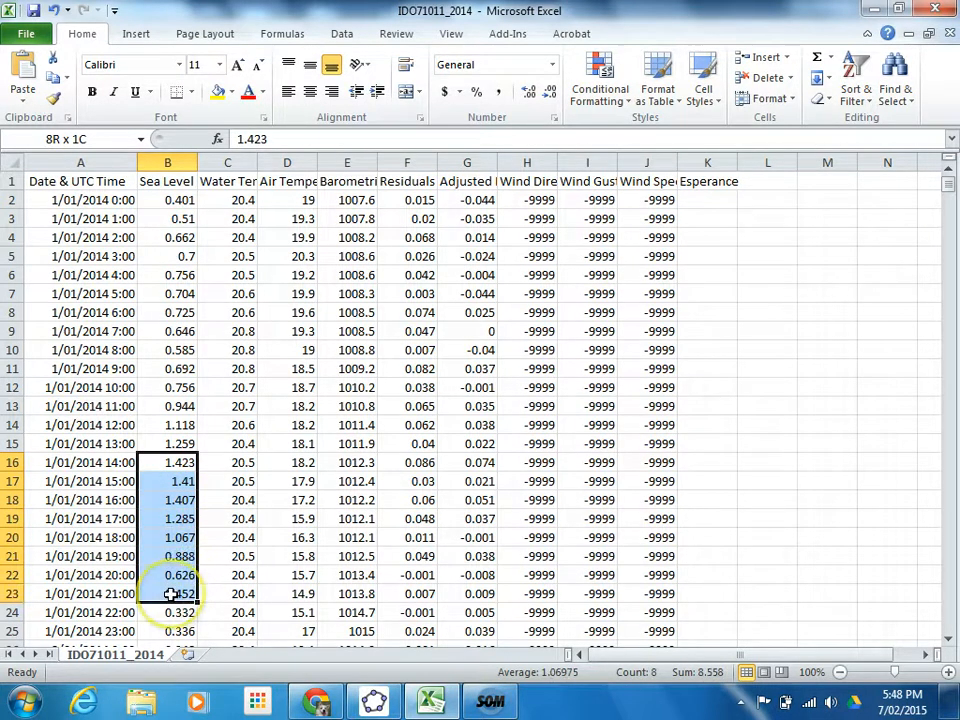
click(168, 462)
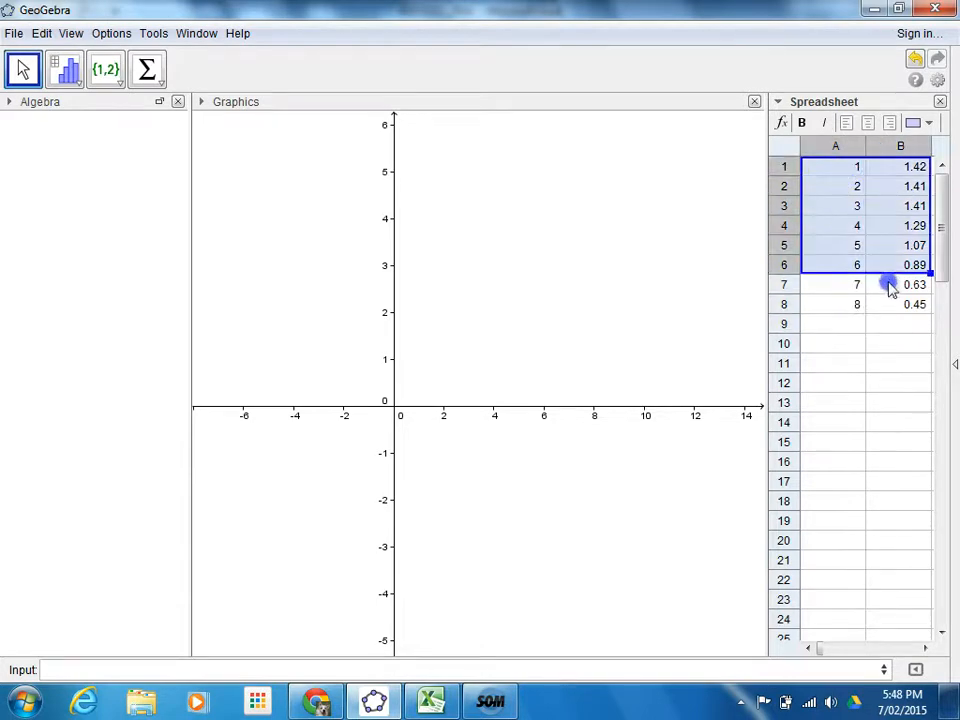
Create a list of points, list1, from A1:B8, plotting points A–H
click(892, 304)
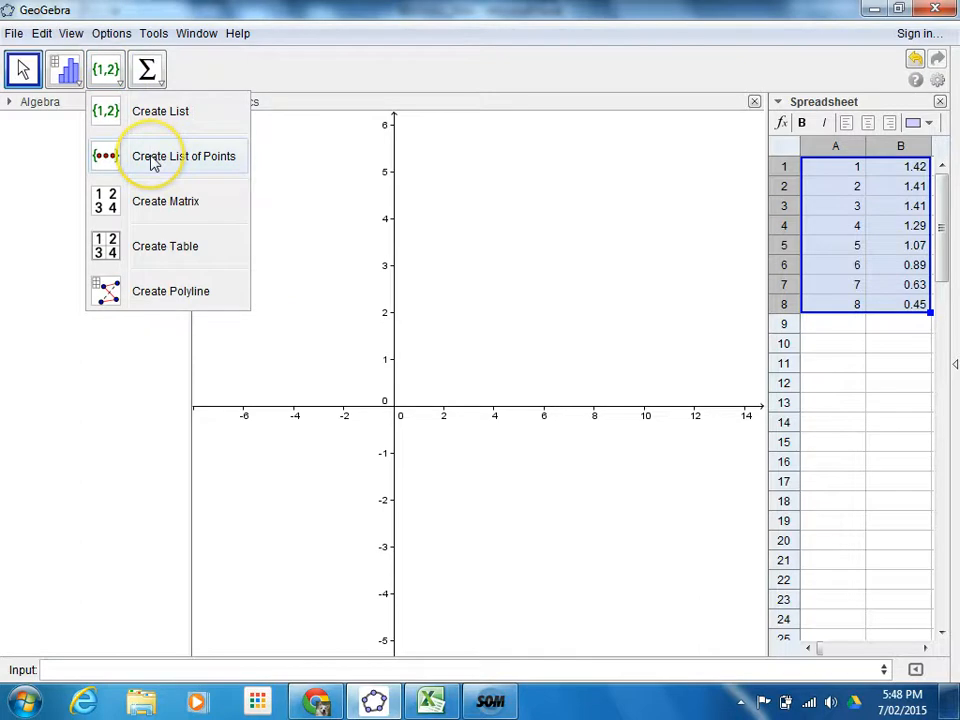
click(184, 156)
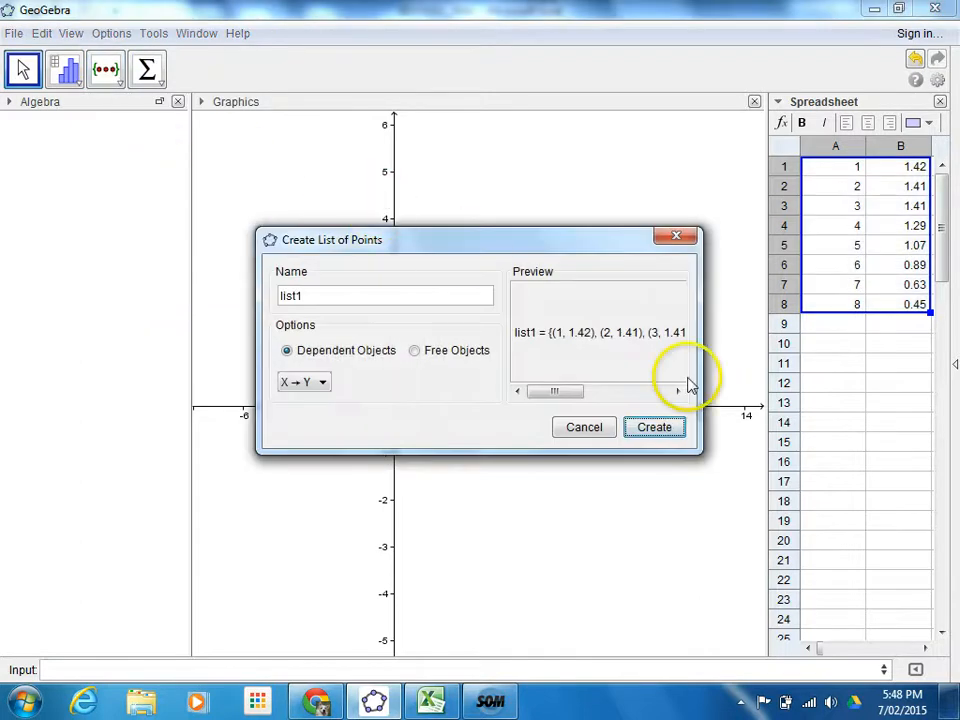
mouse_move(276, 374)
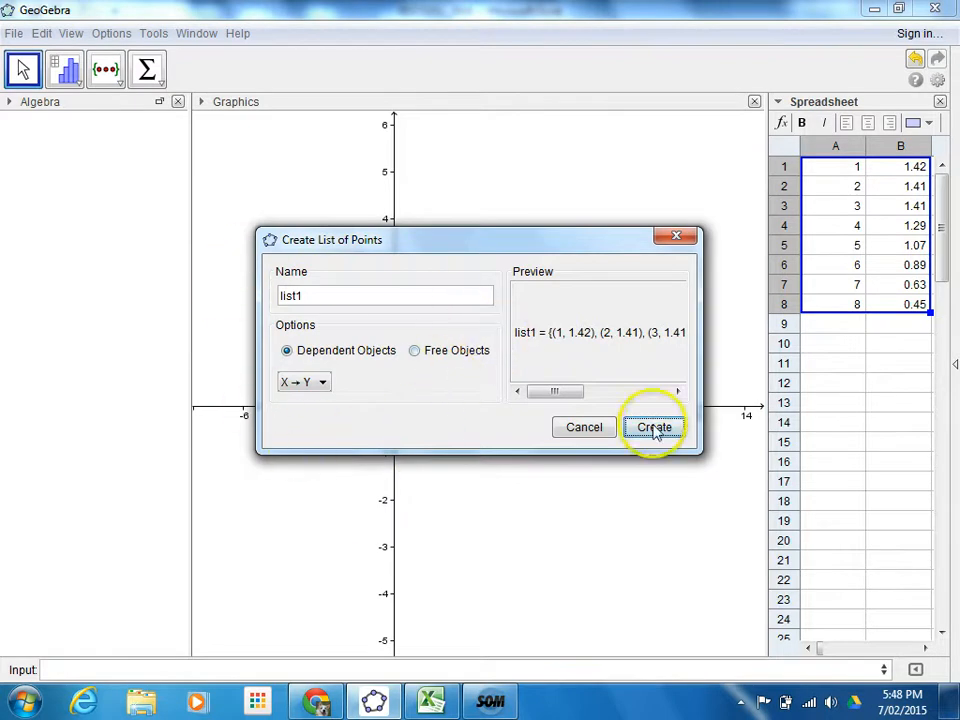
click(652, 428)
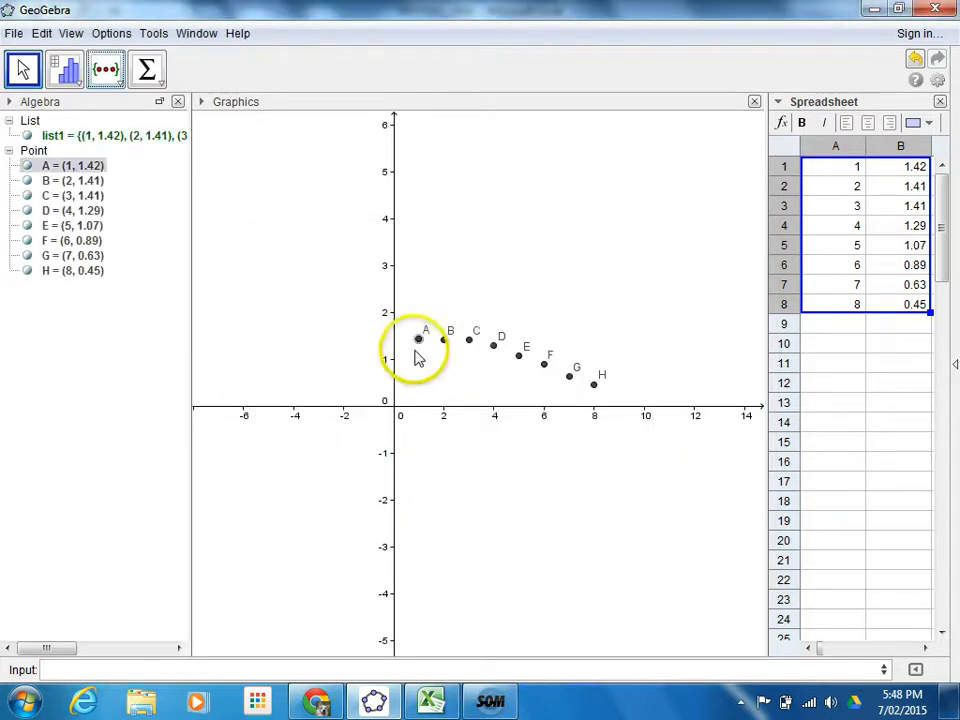
mouse_move(598, 400)
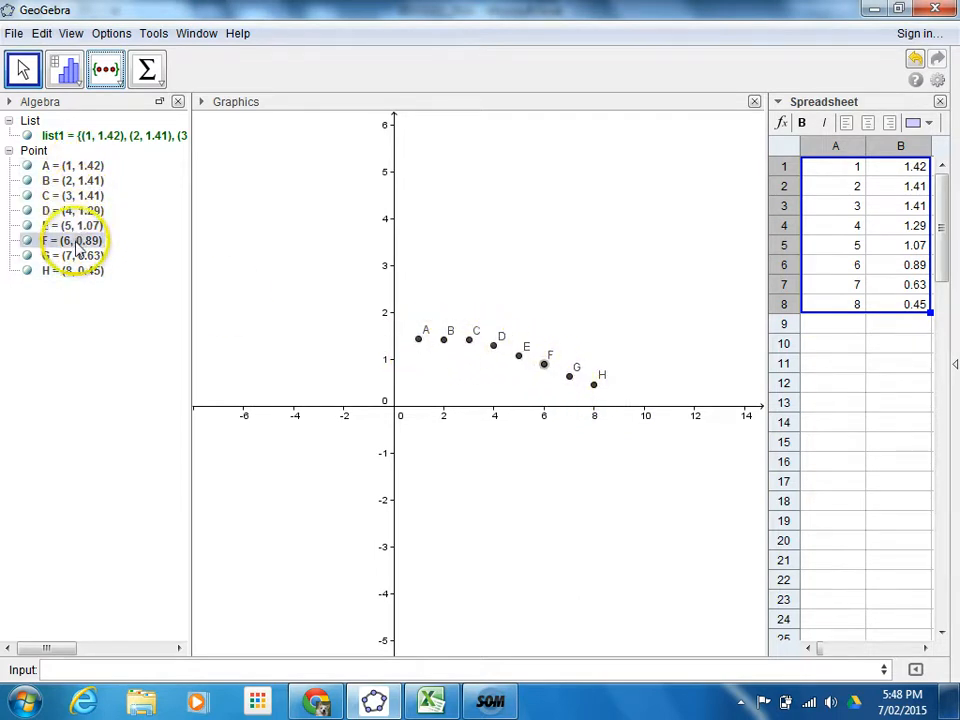
click(104, 528)
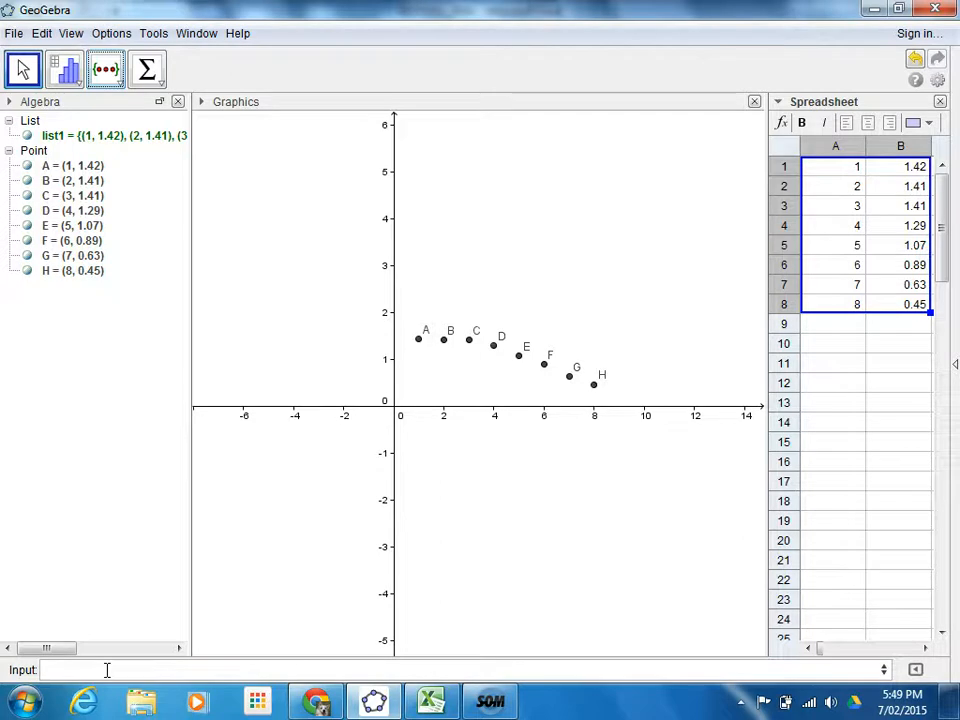
mouse_move(360, 368)
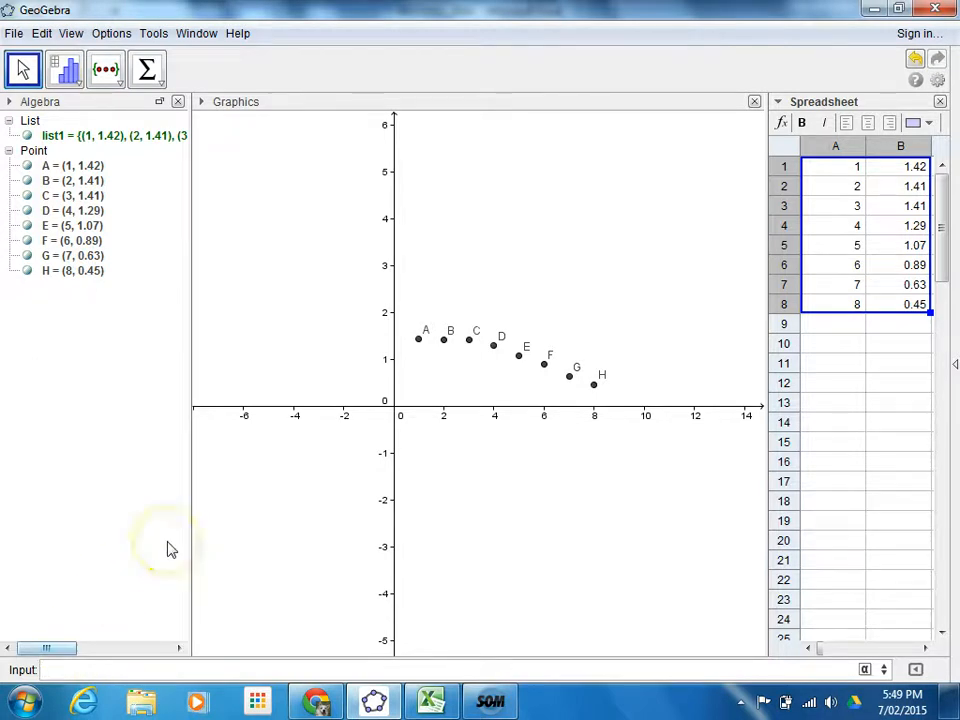
Enter FitSin[list1] to get the sine fit f(x) = 0.83 + 0.62 sin(0.37x + 0.87)
text(Fit)
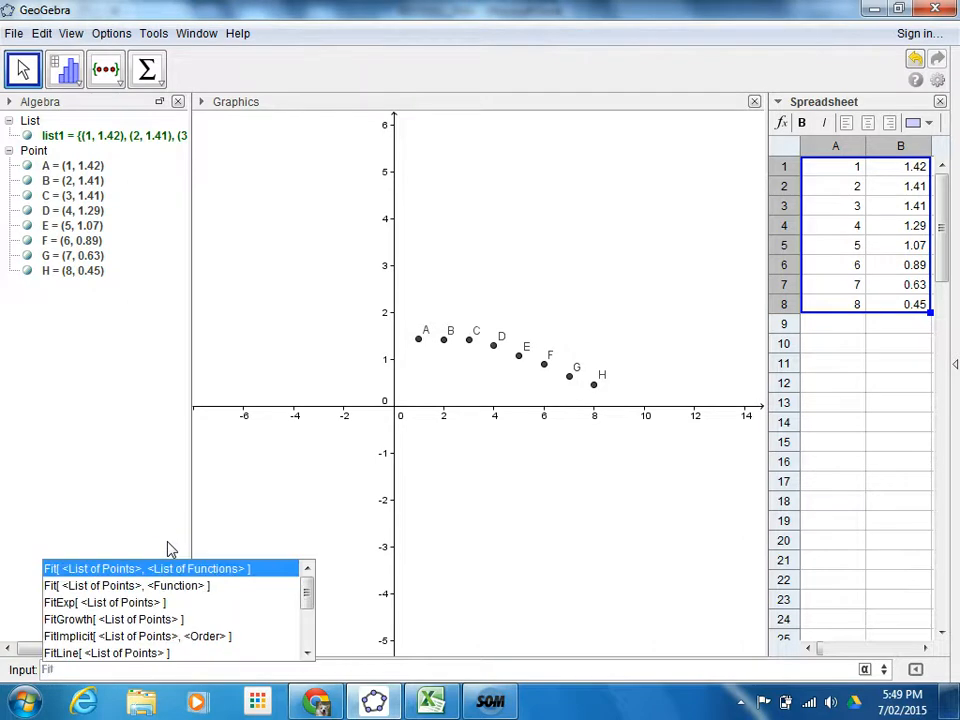
mouse_move(196, 550)
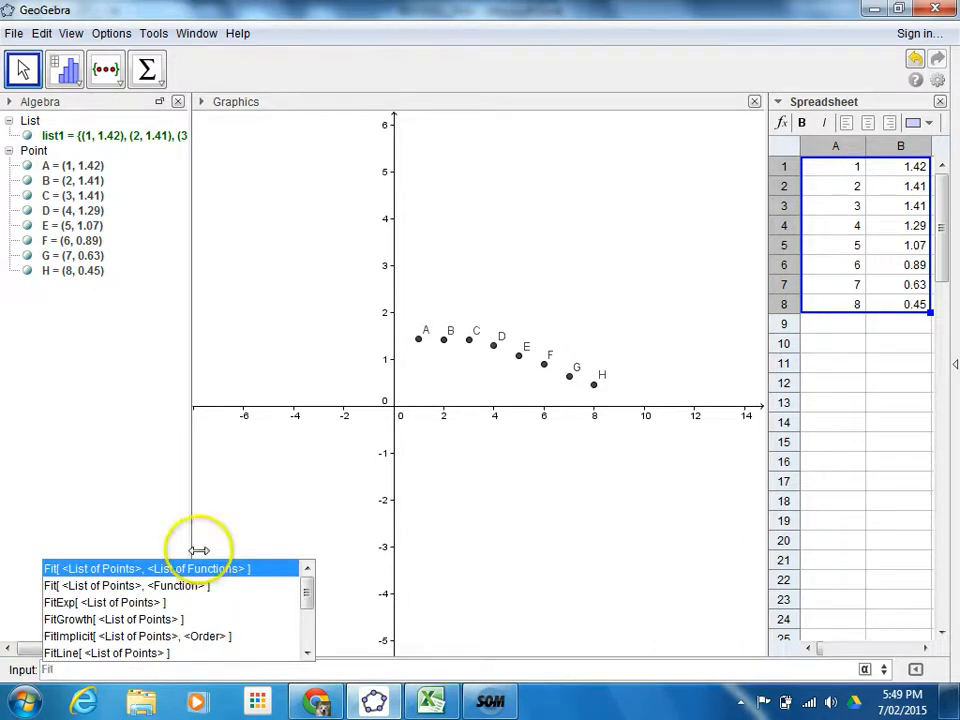
scroll(down, 3)
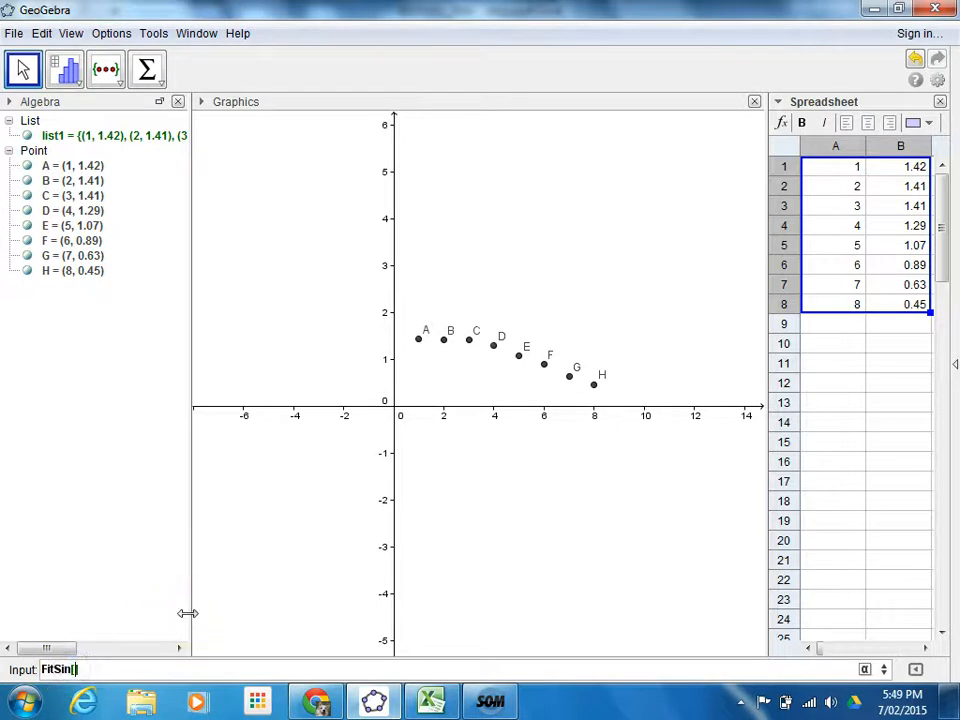
text([])
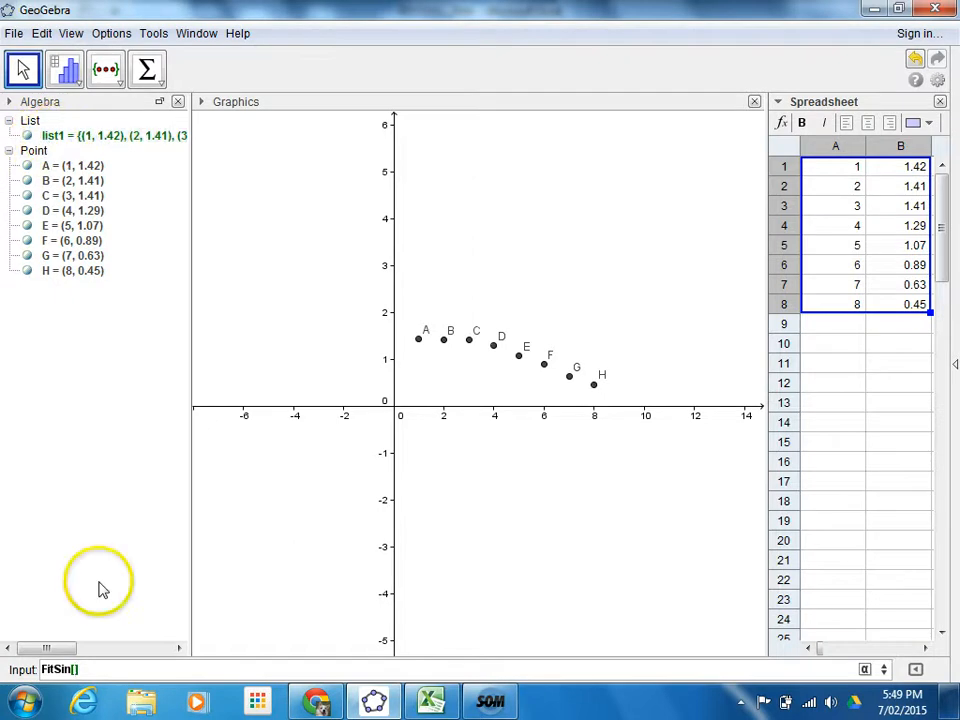
text(list1)
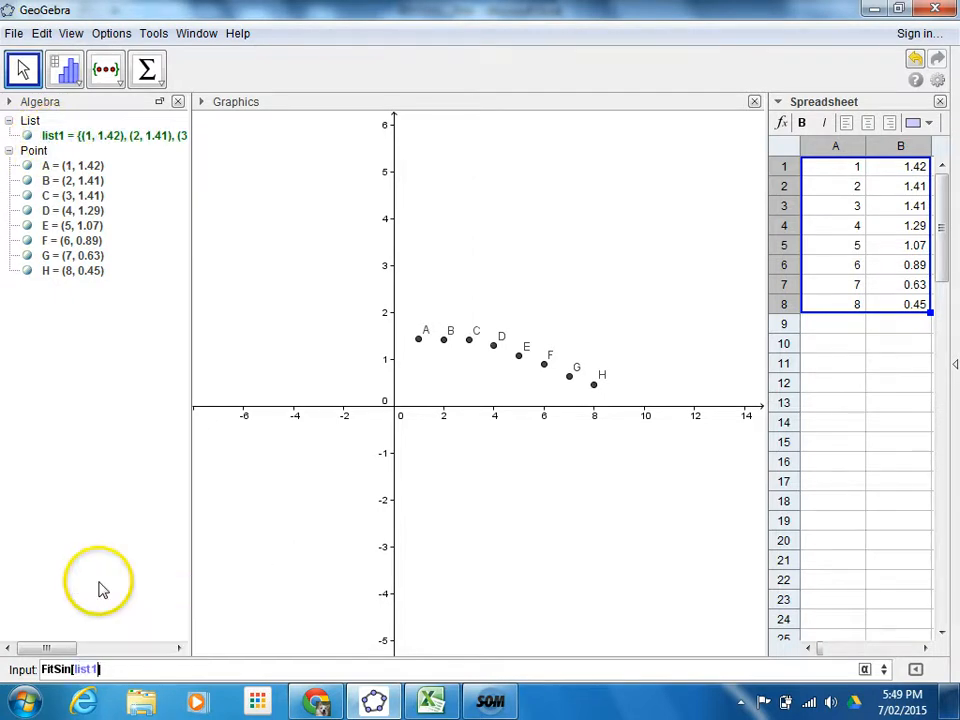
key(Return)
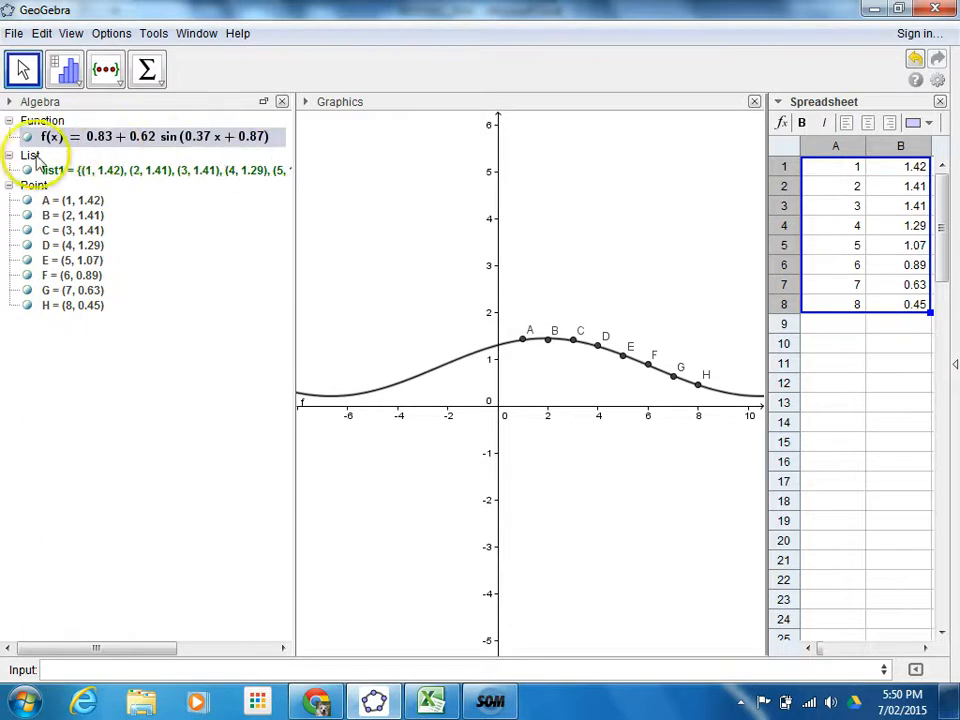
mouse_move(296, 260)
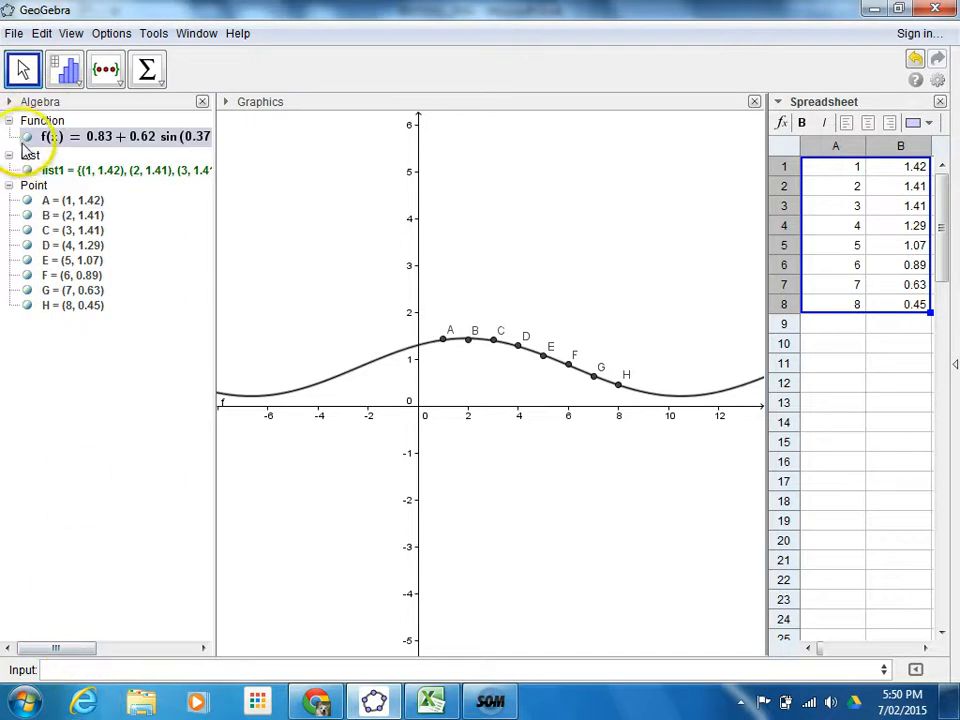
Hide the sine curve f(x), briefly toggling point A off and back on
click(28, 136)
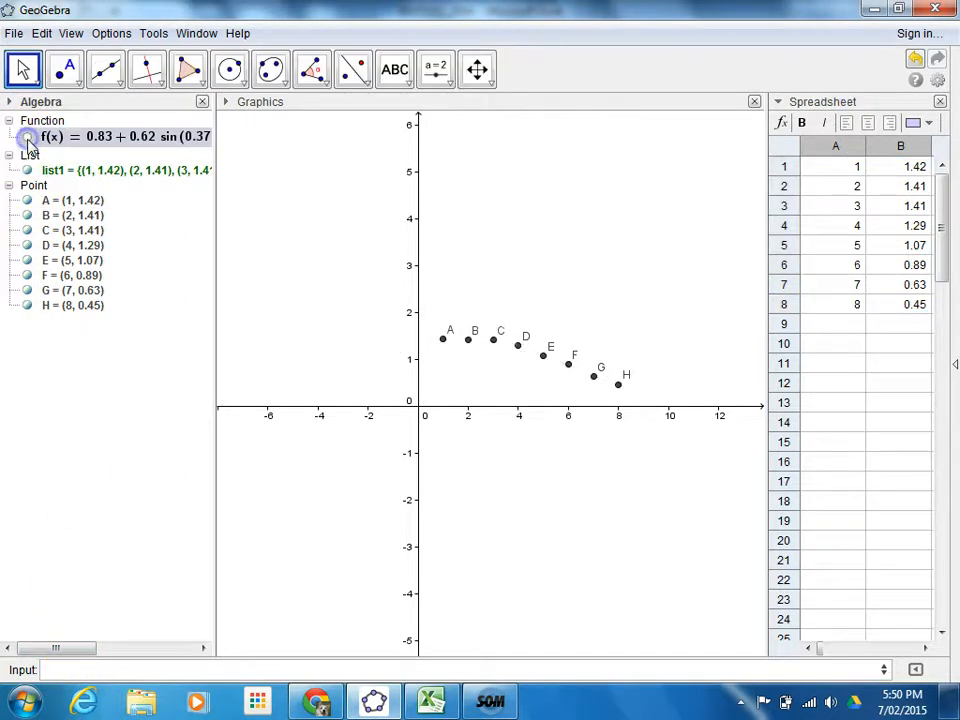
click(28, 136)
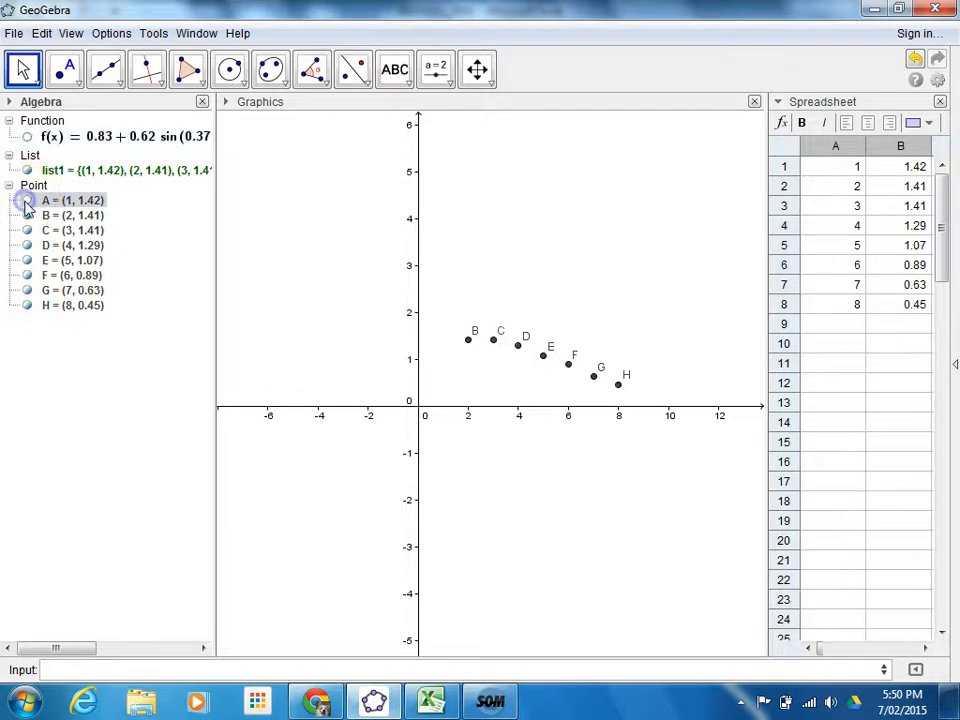
click(28, 136)
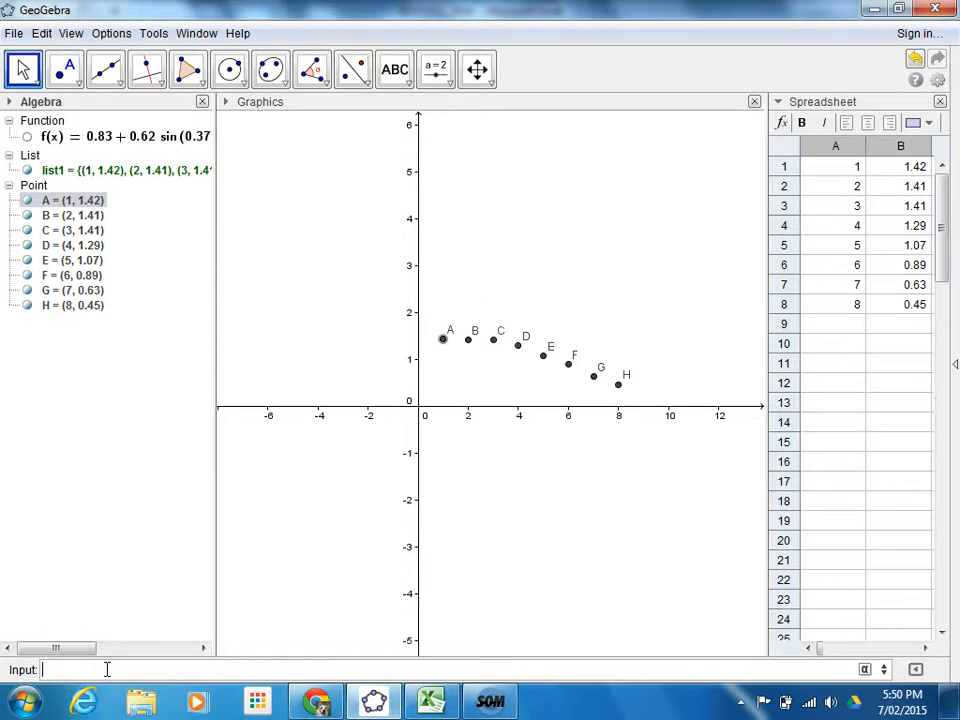
Enter FitExp[list1] to get g(x) = 2.07e^(−0.18x), then hide it from the graph
text(FitExp)
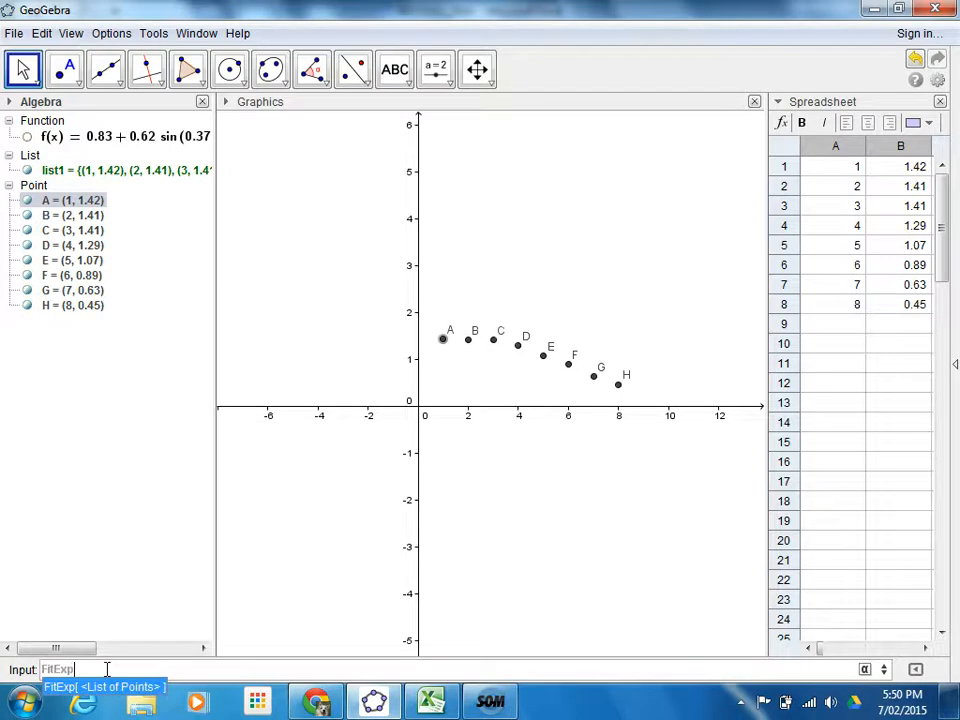
text([)
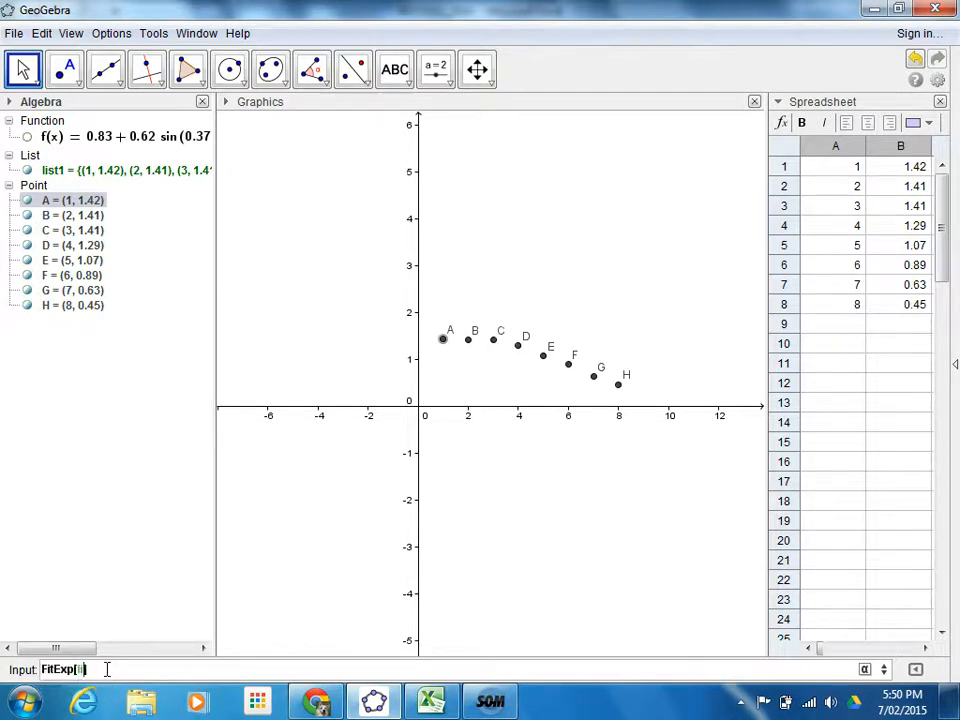
key(Return)
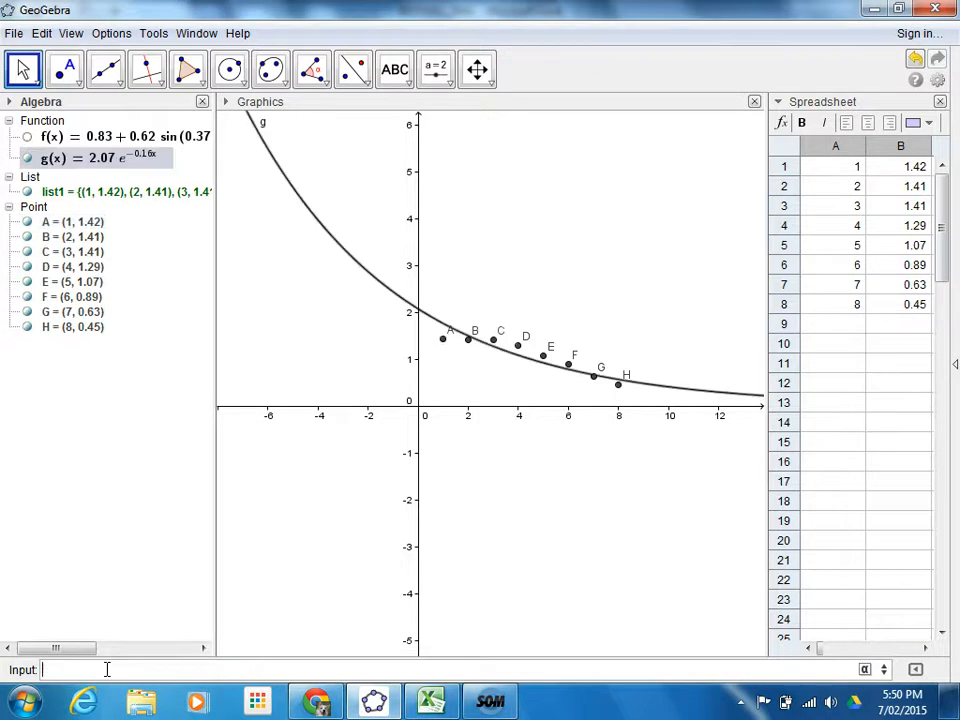
mouse_move(664, 410)
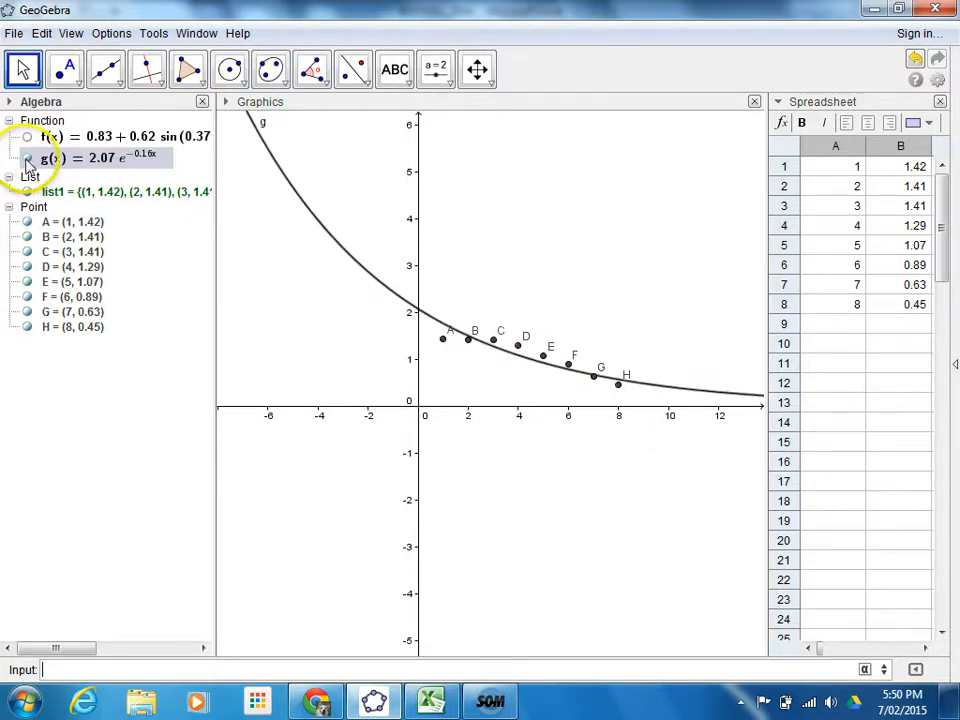
click(28, 158)
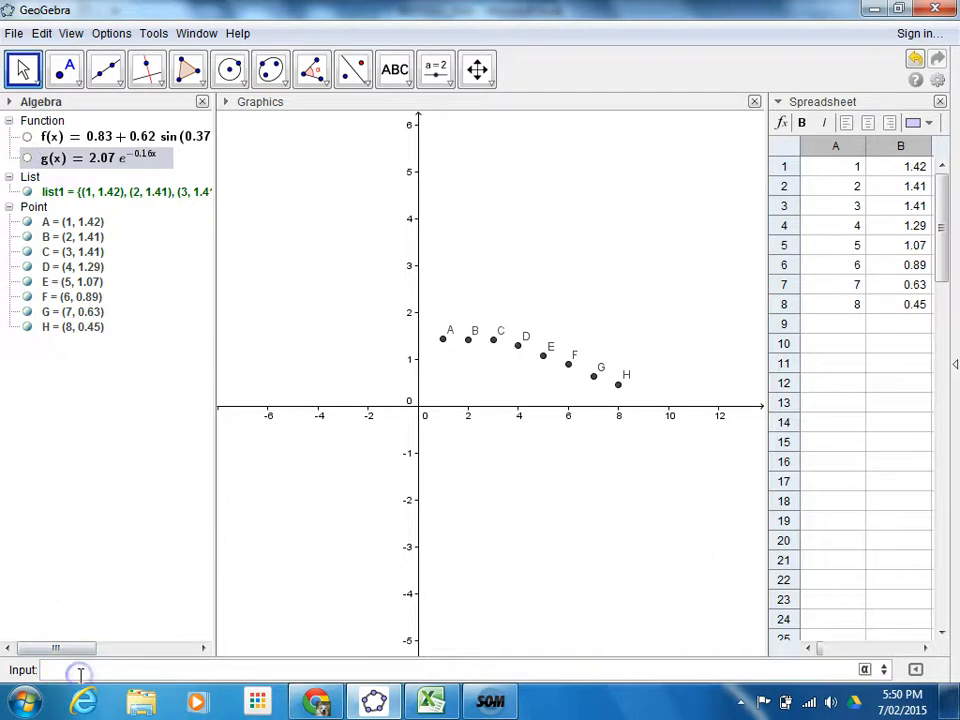
Enter FitPoly[list1,2] to get the quadratic fit h(x) = −0.02x² + 0.04x + 1.43
text(FitPoly[)
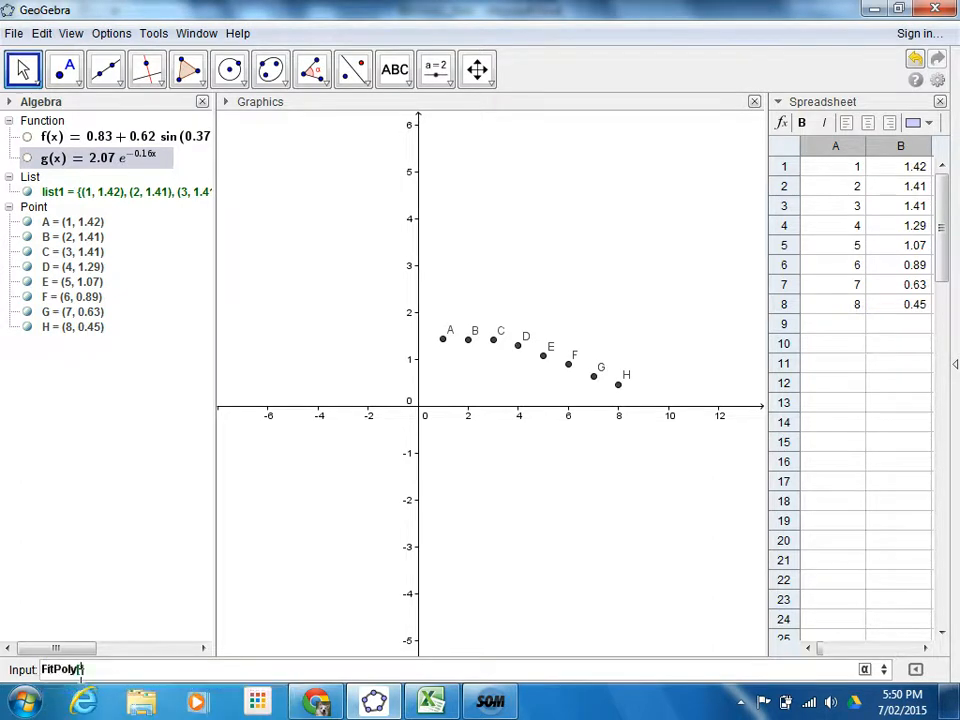
text([list)
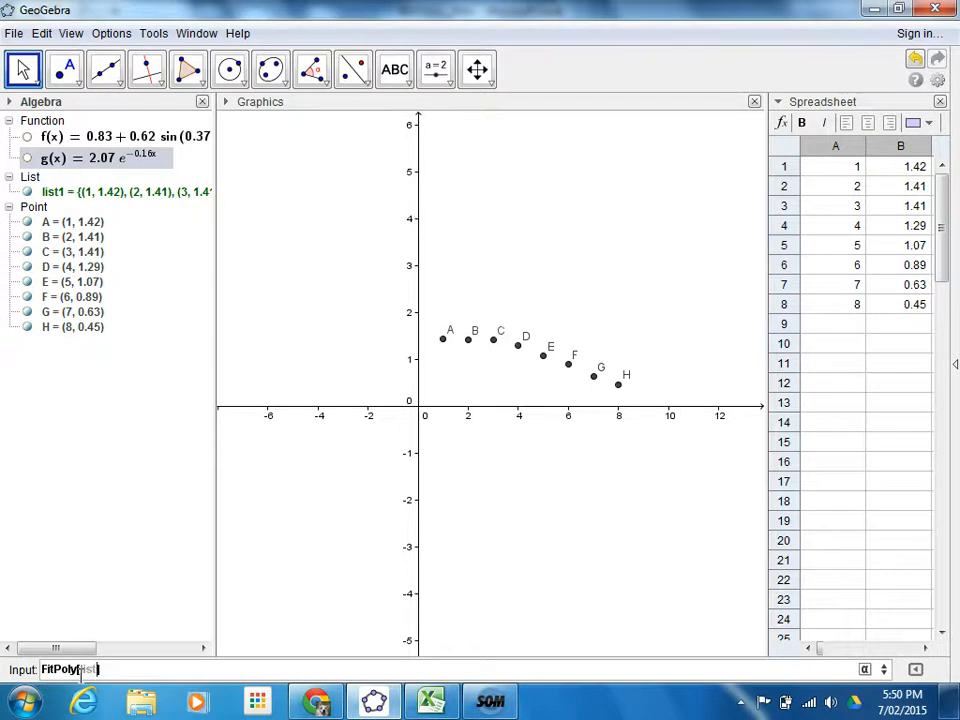
text(1)
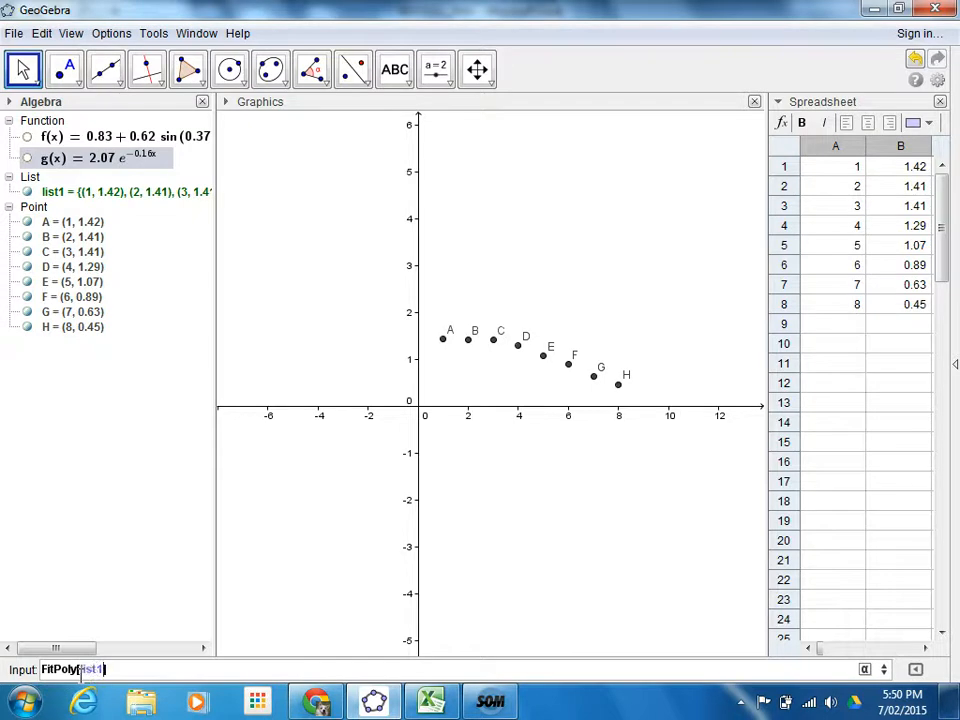
text(,)
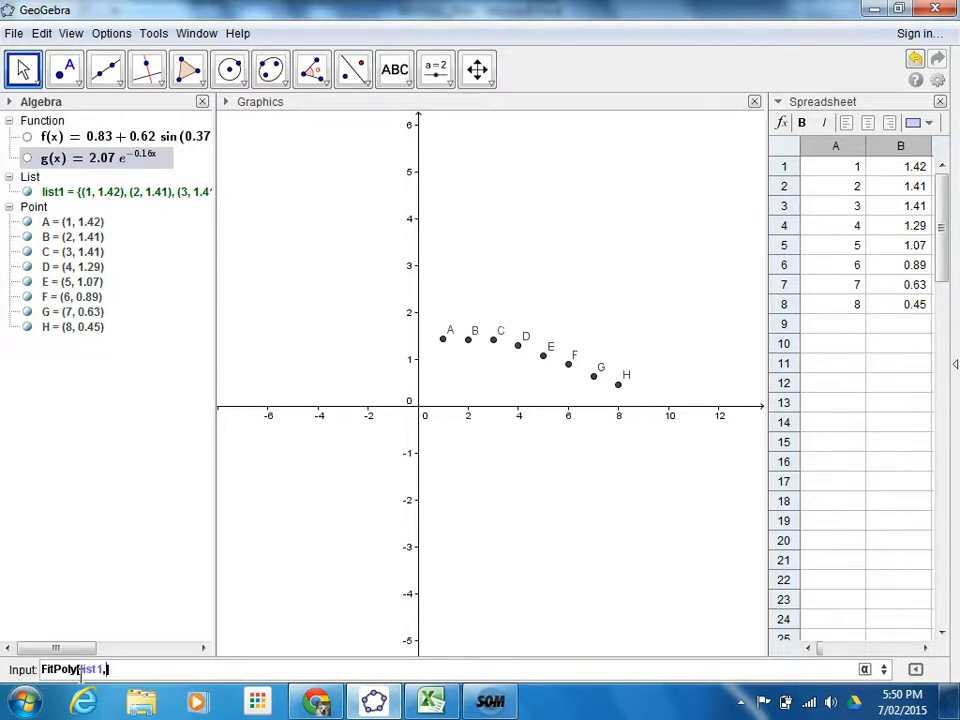
text(2)
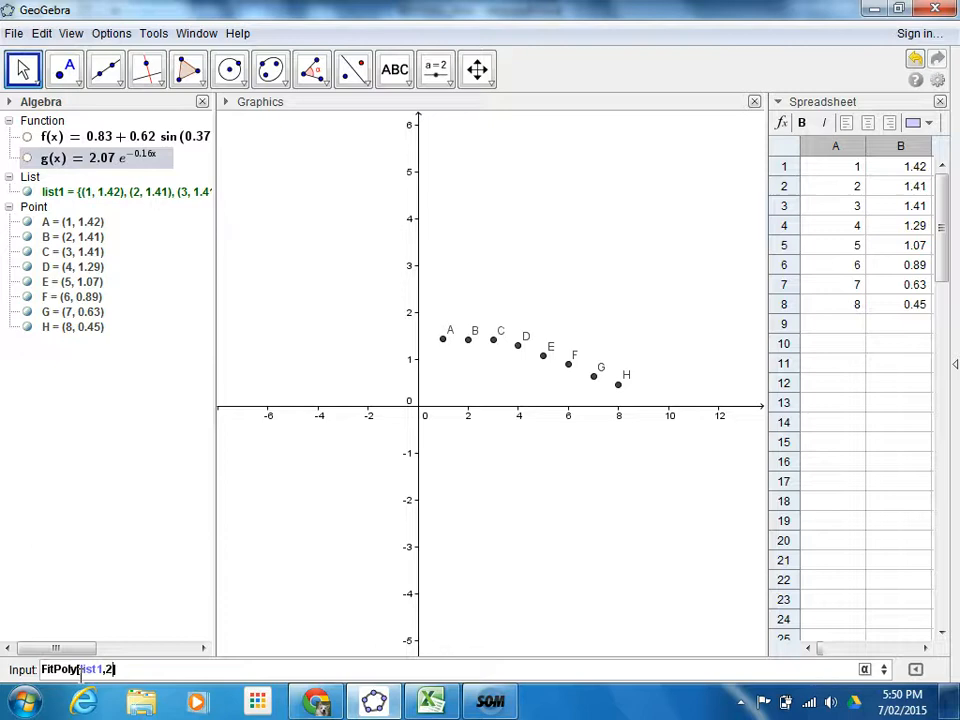
key(Return)
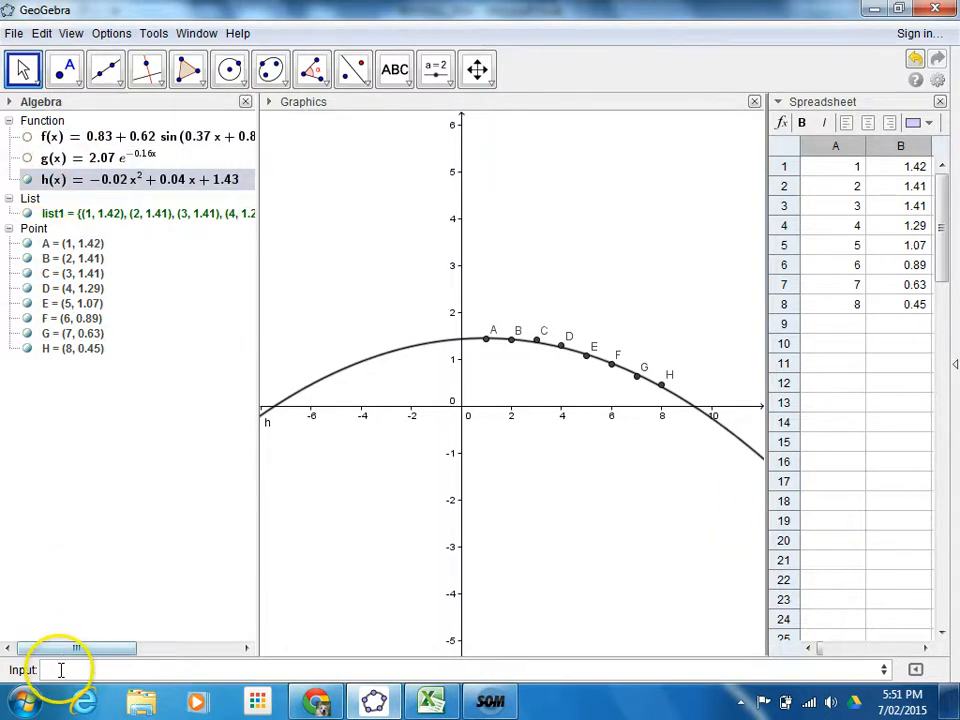
Abandon a further Fit command and hide the quadratic h(x), leaving only points A–H
text(Fit)
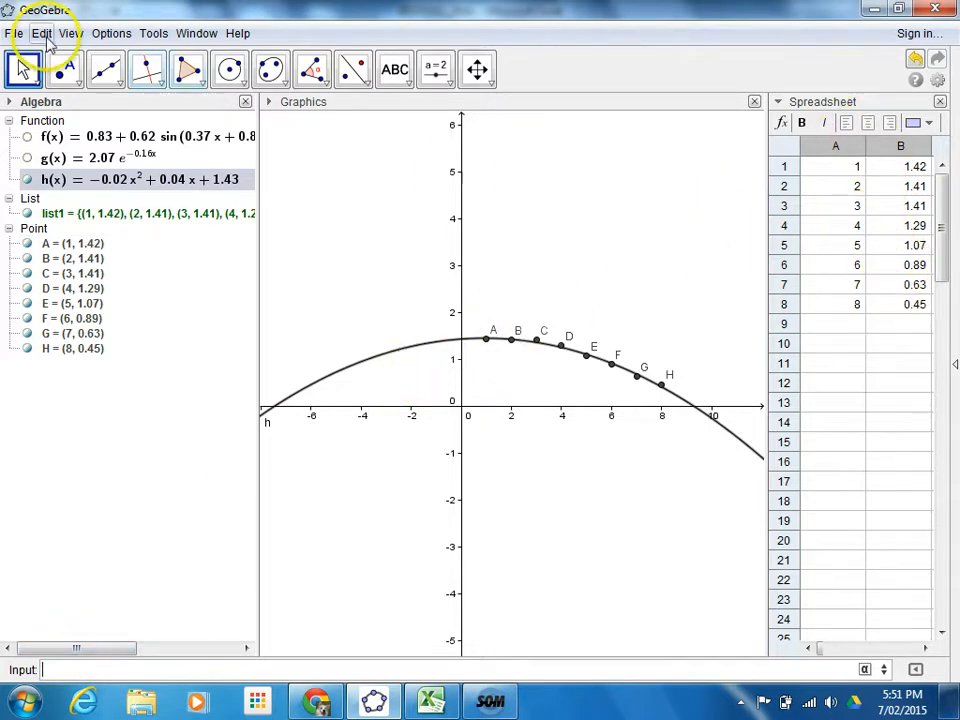
mouse_move(856, 100)
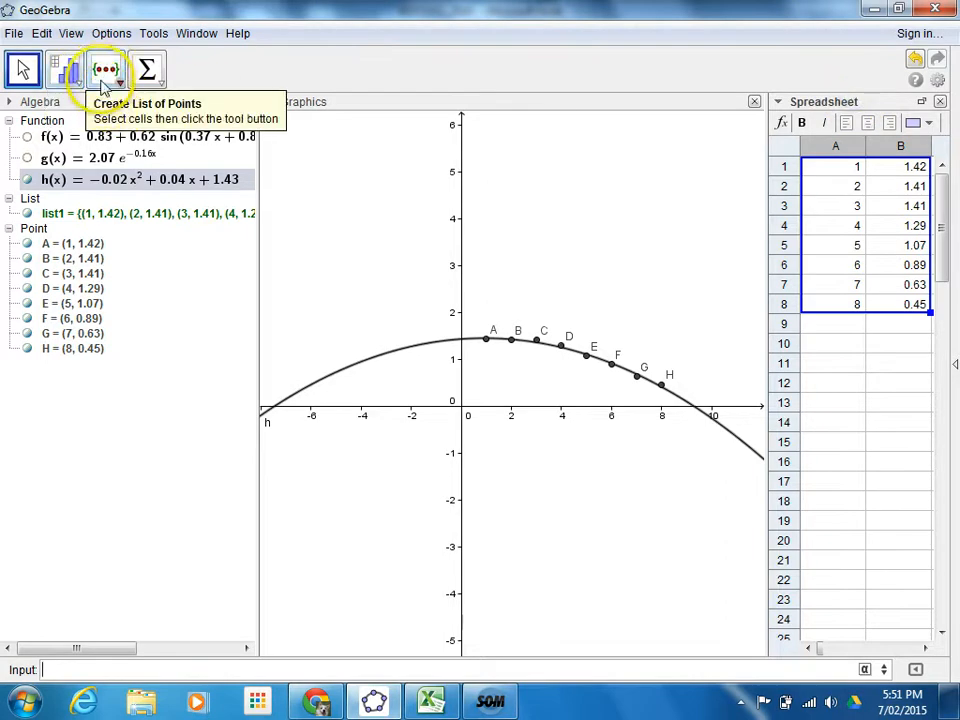
mouse_move(48, 348)
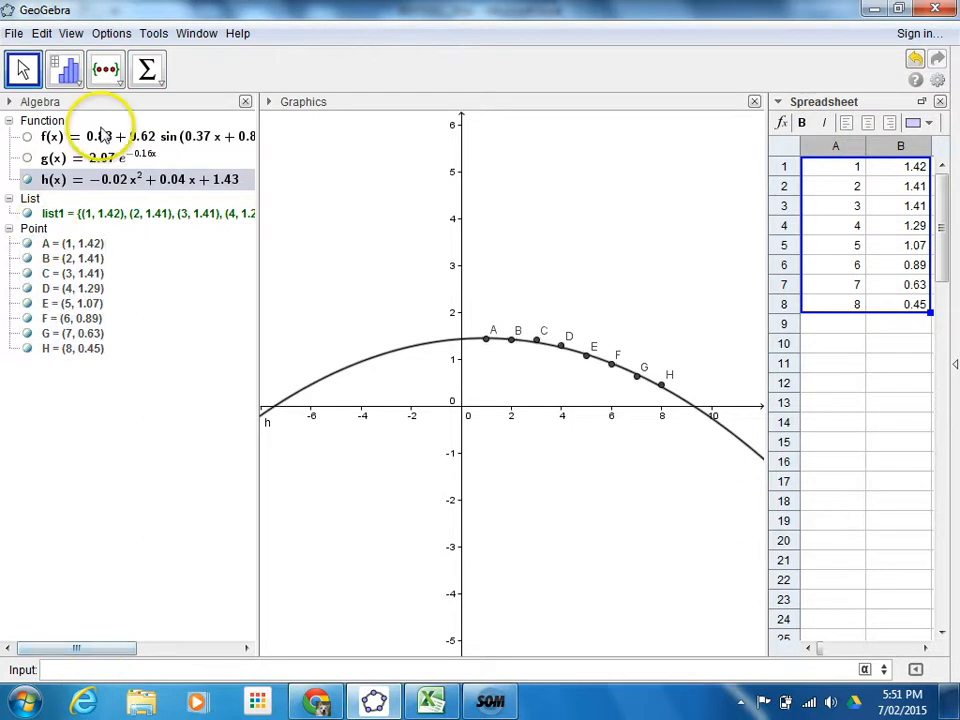
mouse_move(56, 158)
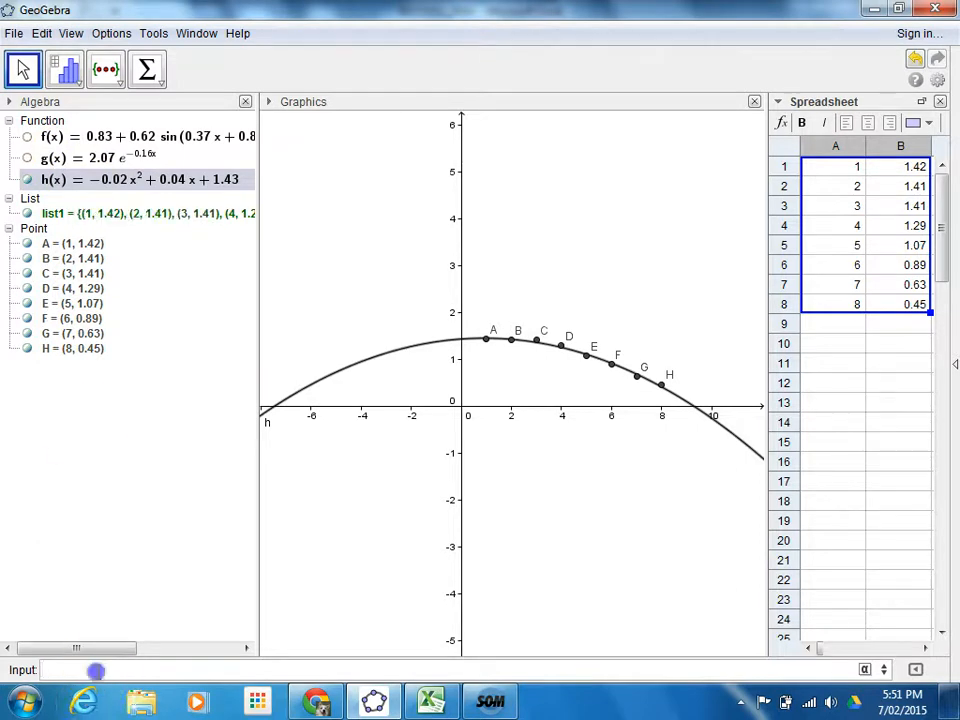
click(100, 670)
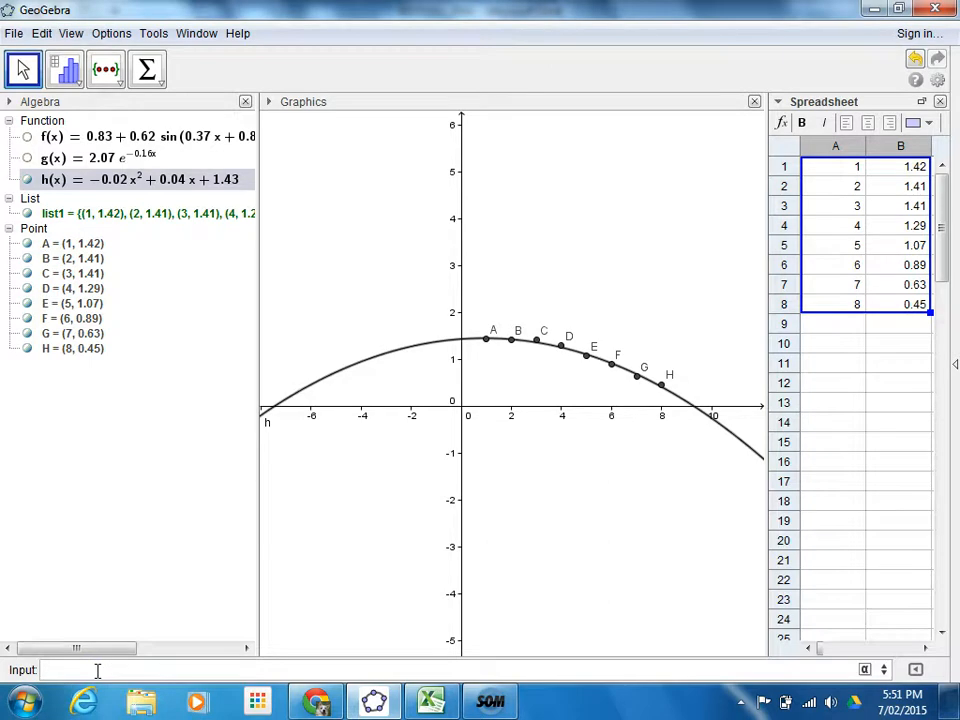
click(28, 180)
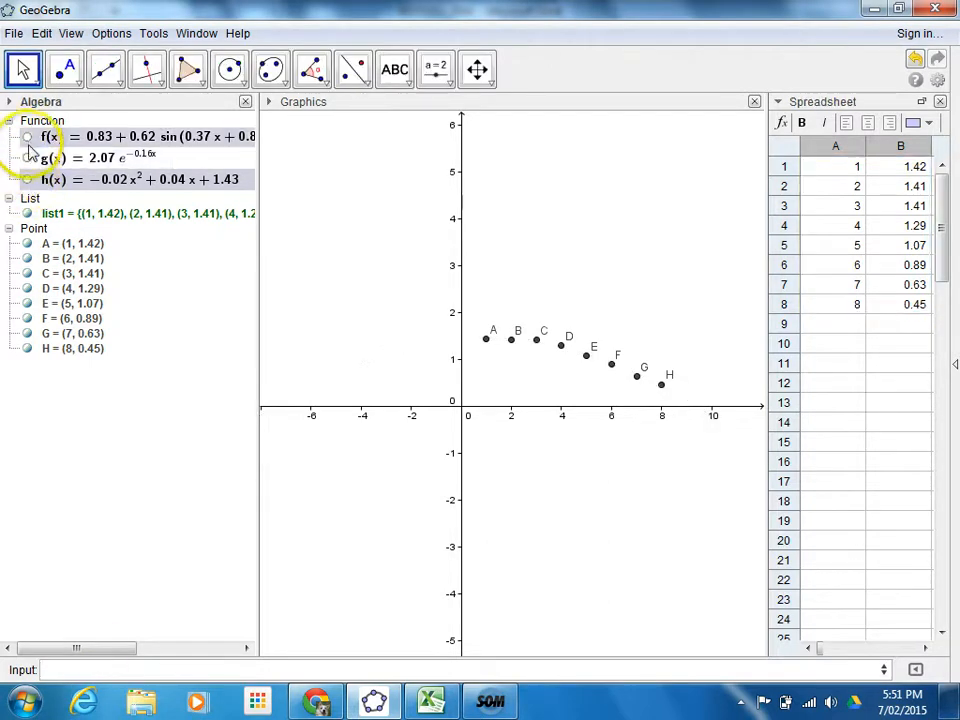
Make the sine curve f(x) visible again and begin an RSquare command
click(28, 136)
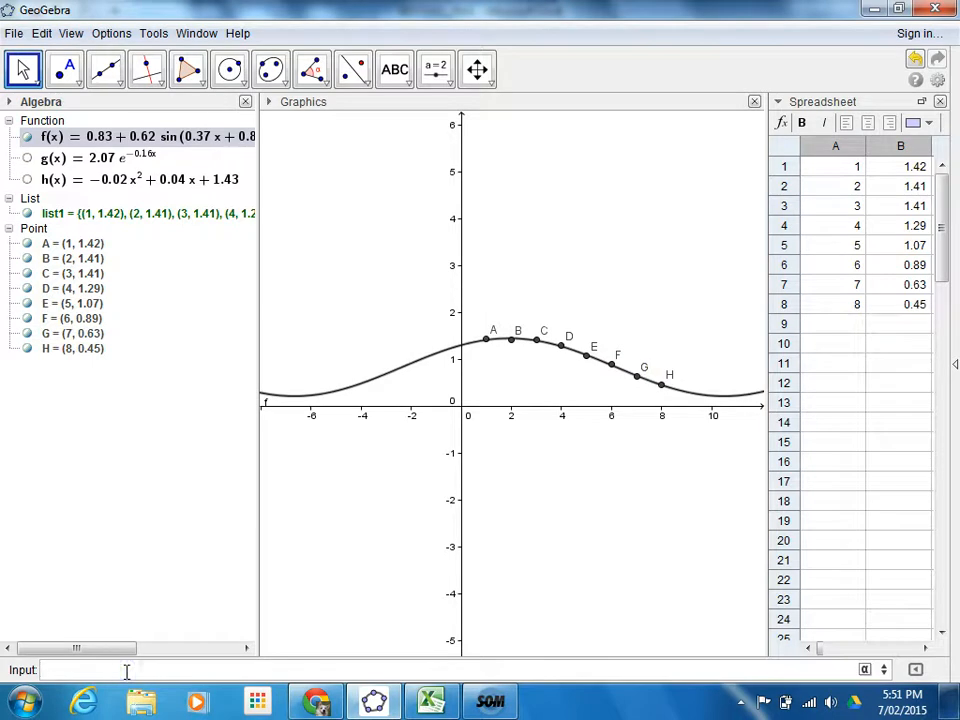
text(RSquare)
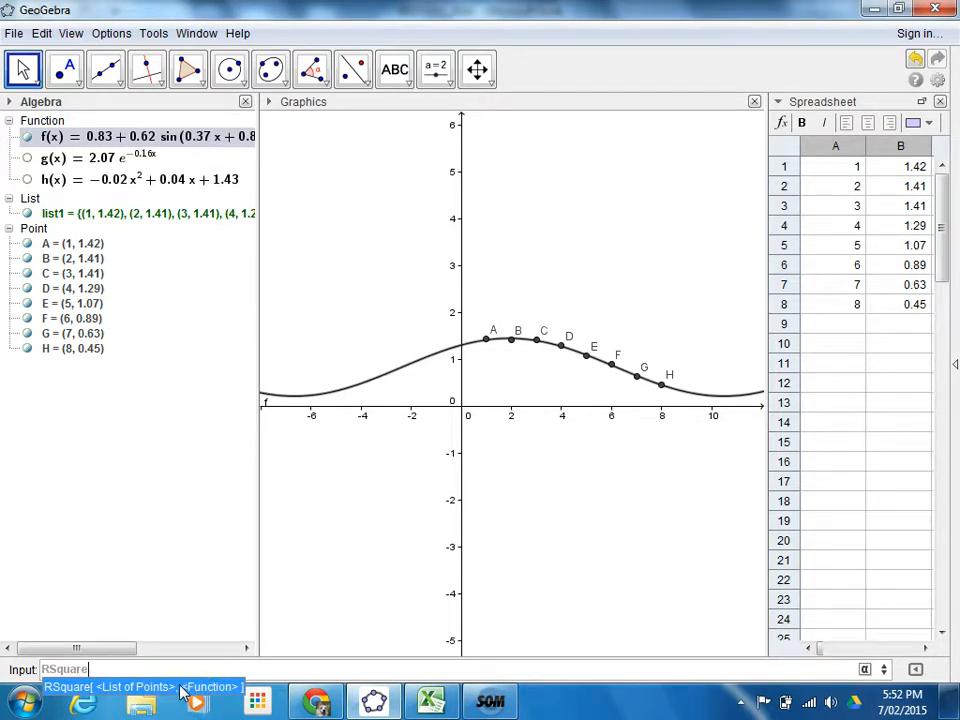
Enter RSquare[list1, f(x)] to define number a ≈ 1, then check a's definition
text(lis)
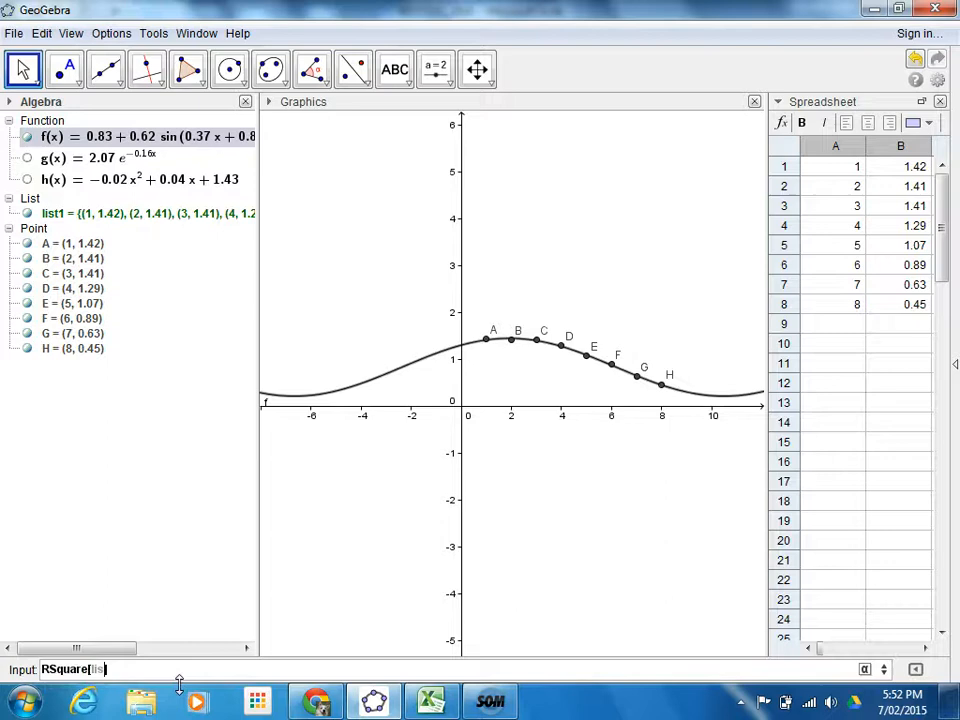
text(list1,)
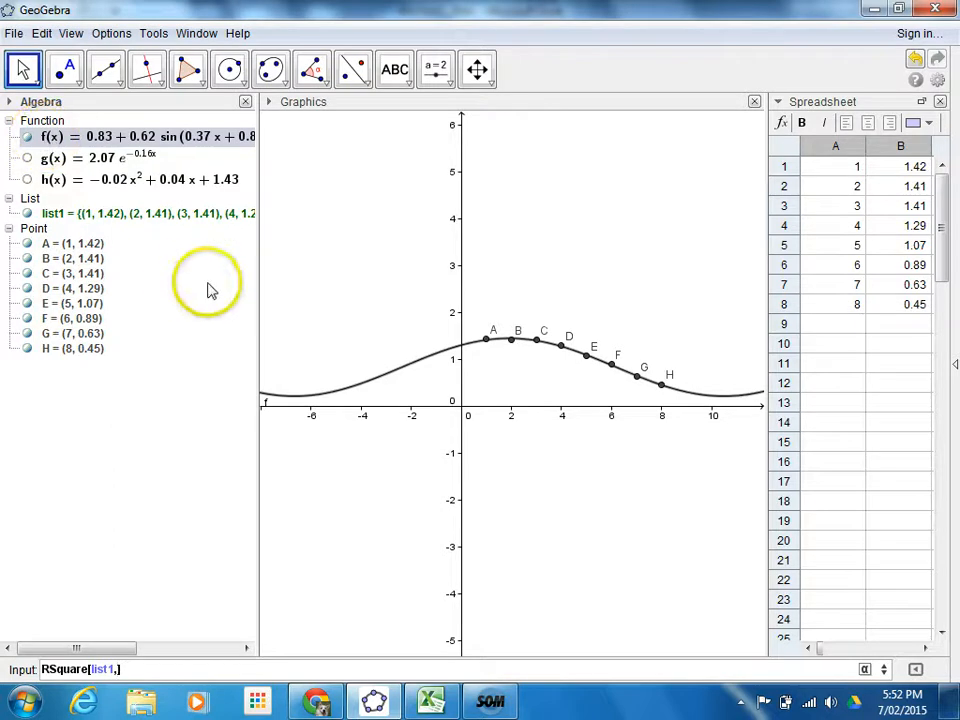
text(f(x))
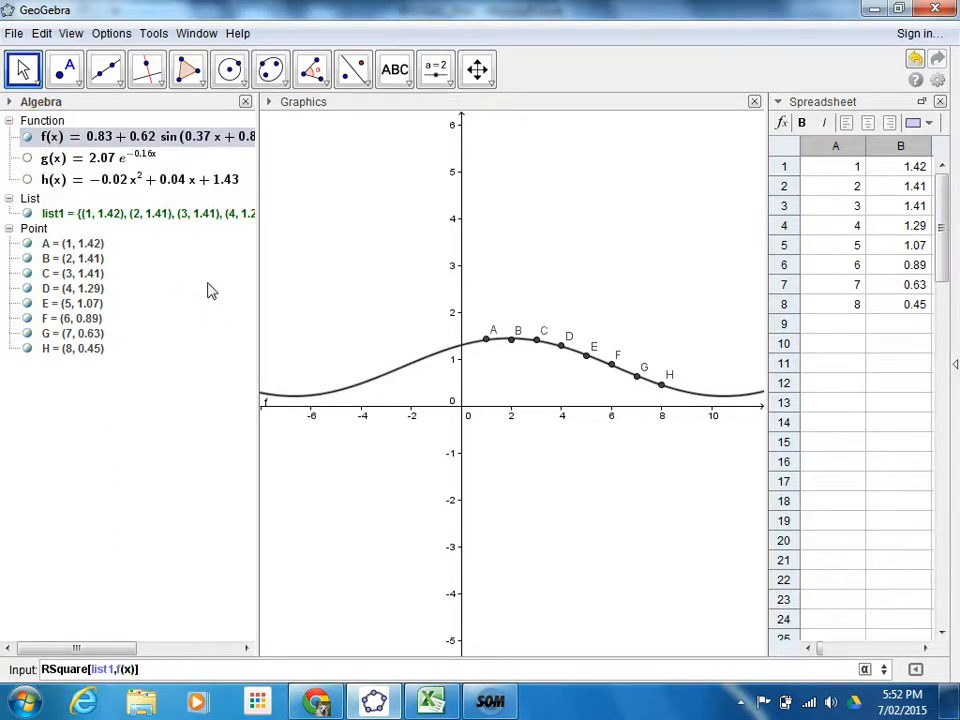
key(Return)
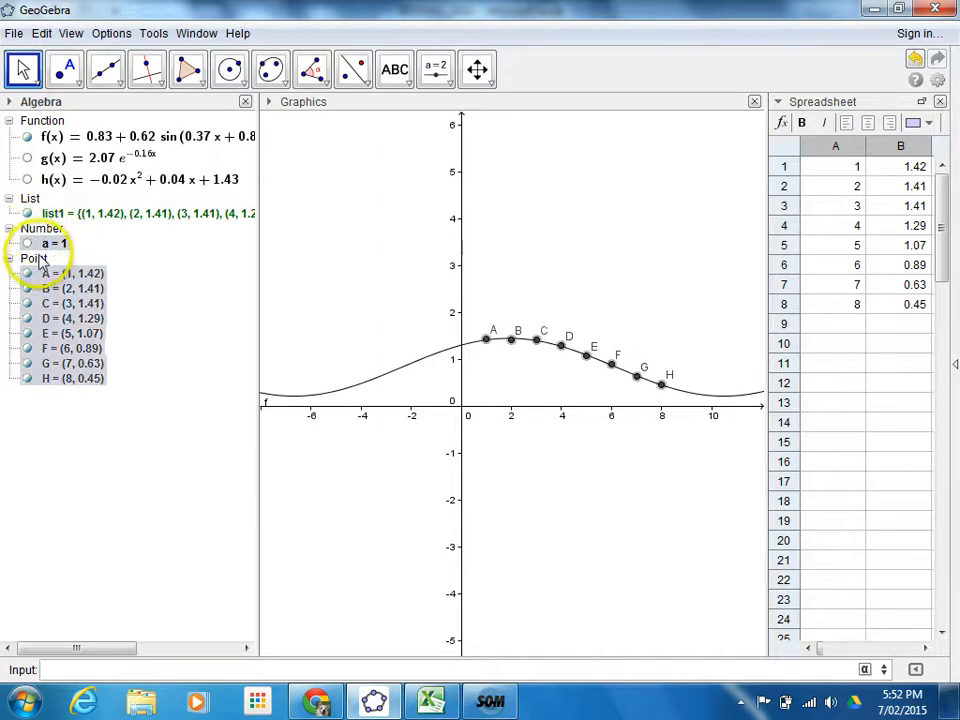
right_click(52, 244)
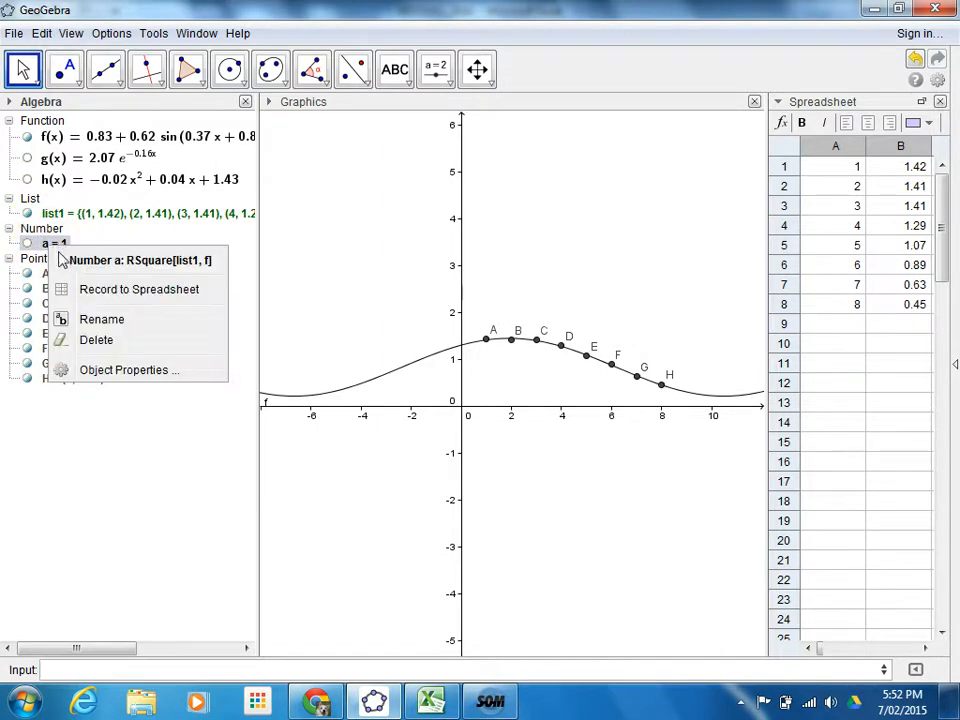
mouse_move(200, 270)
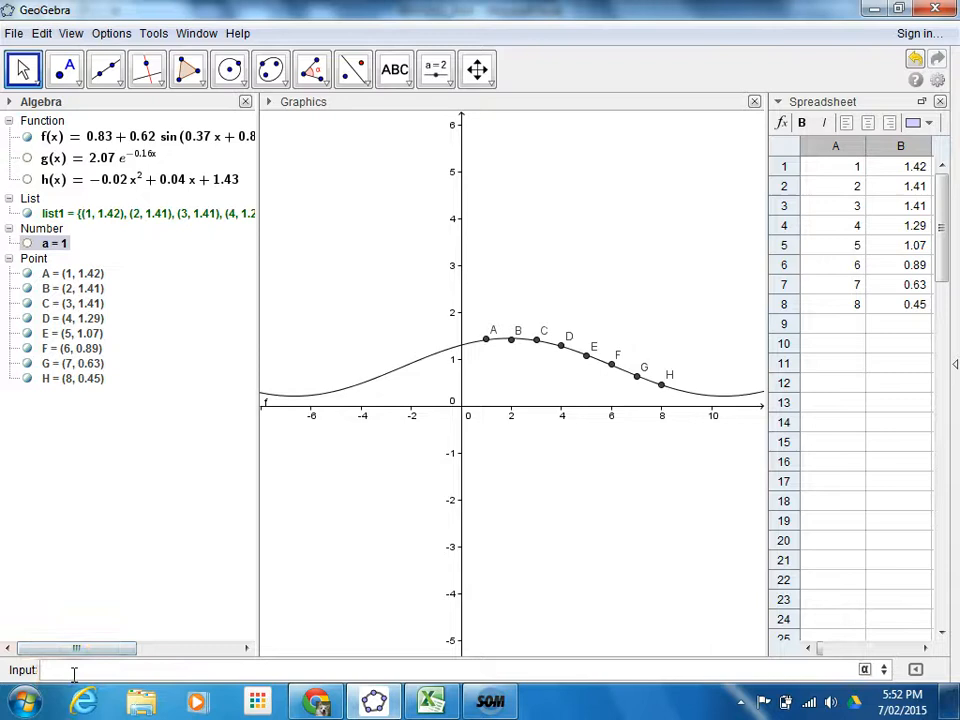
Compute b = RSquare[list1, g(x)] = 0.77 for the exponential fit
text(RSquare[)
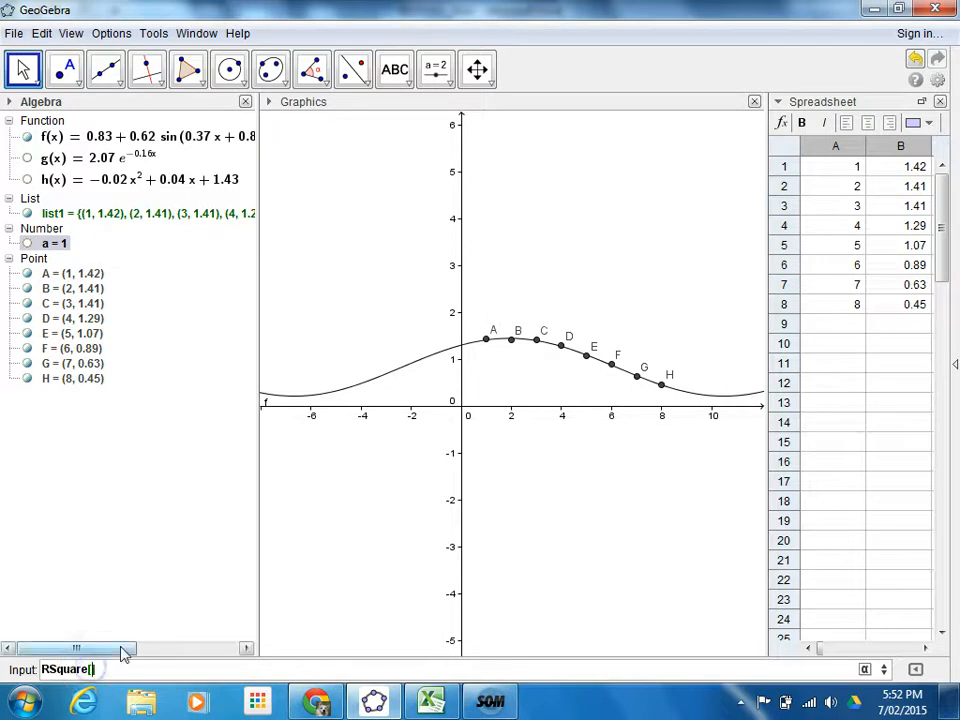
text(list1,g(x)
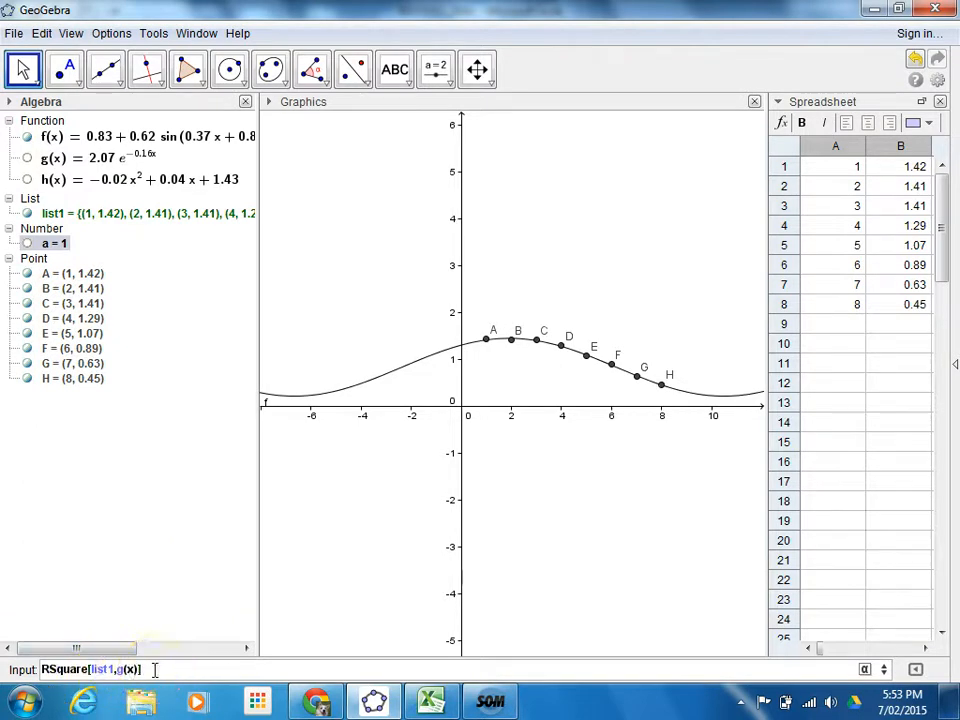
key(Return)
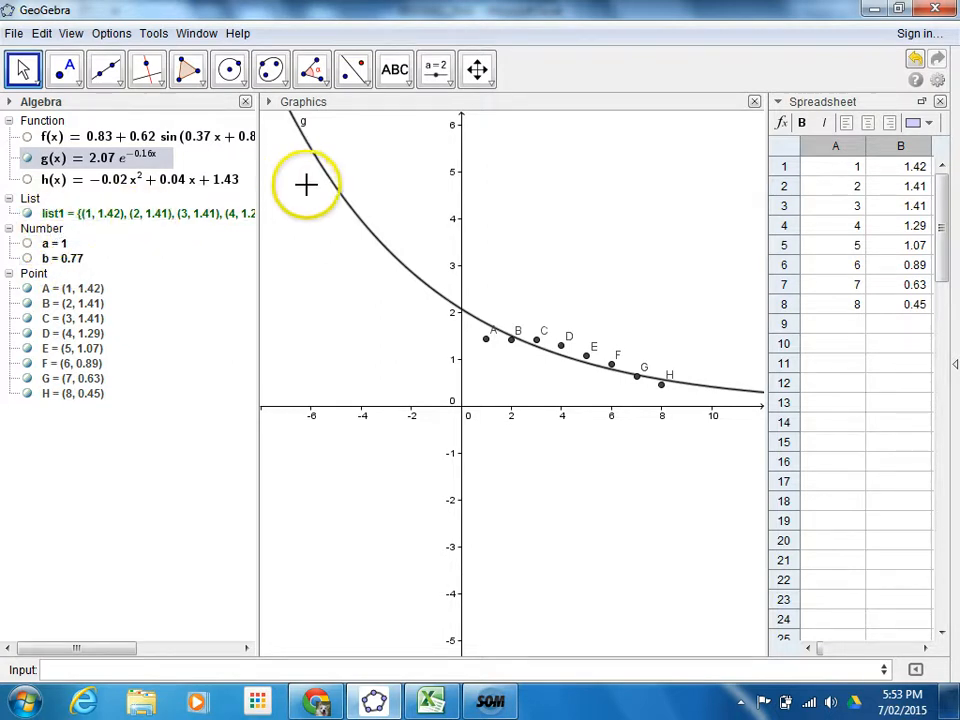
mouse_move(338, 190)
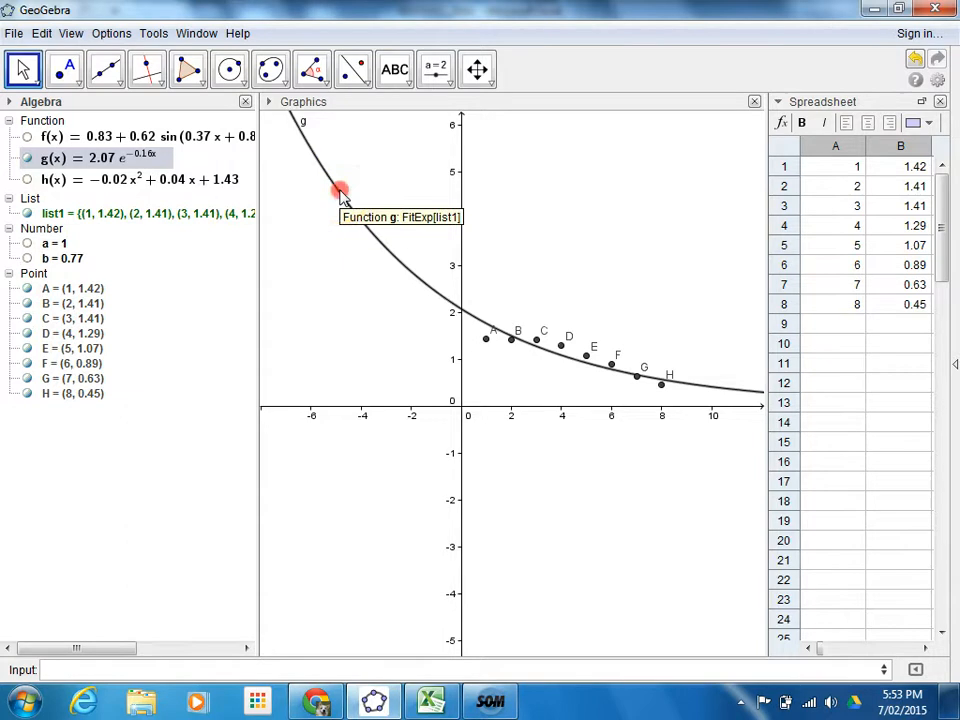
Show curve g's label as its value, 2.07e^(−0.16x), via Show Label and Object Properties
right_click(340, 190)
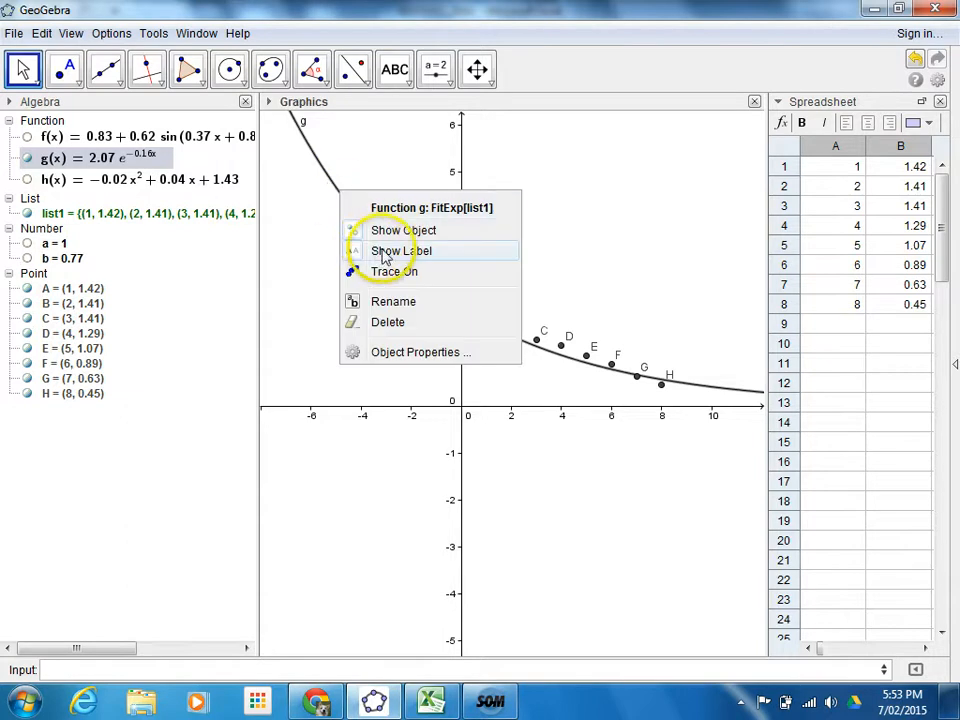
click(400, 252)
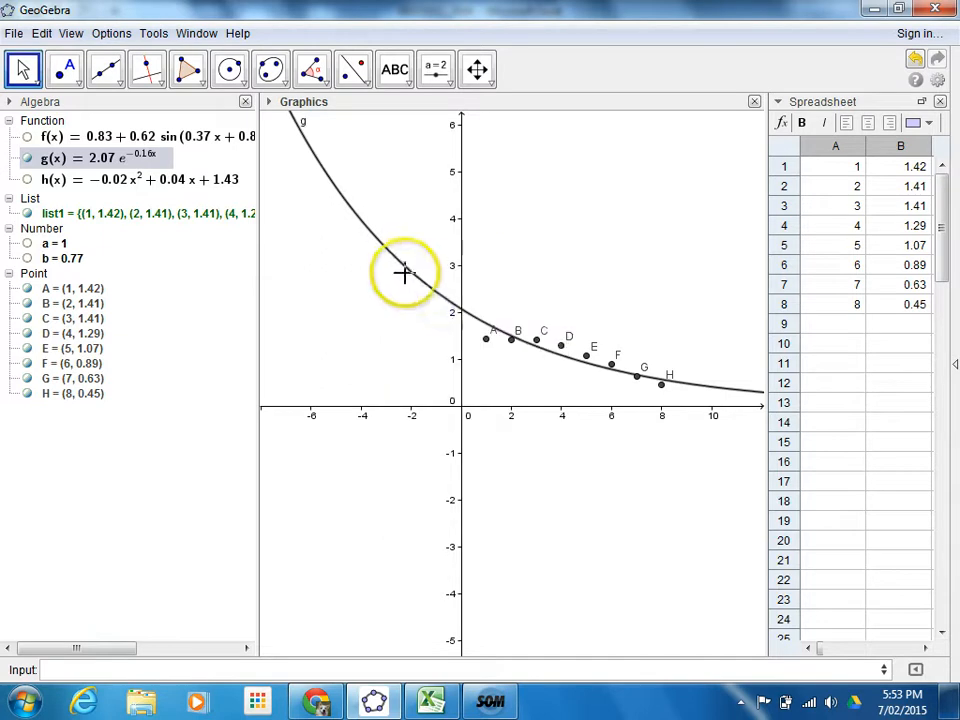
right_click(404, 272)
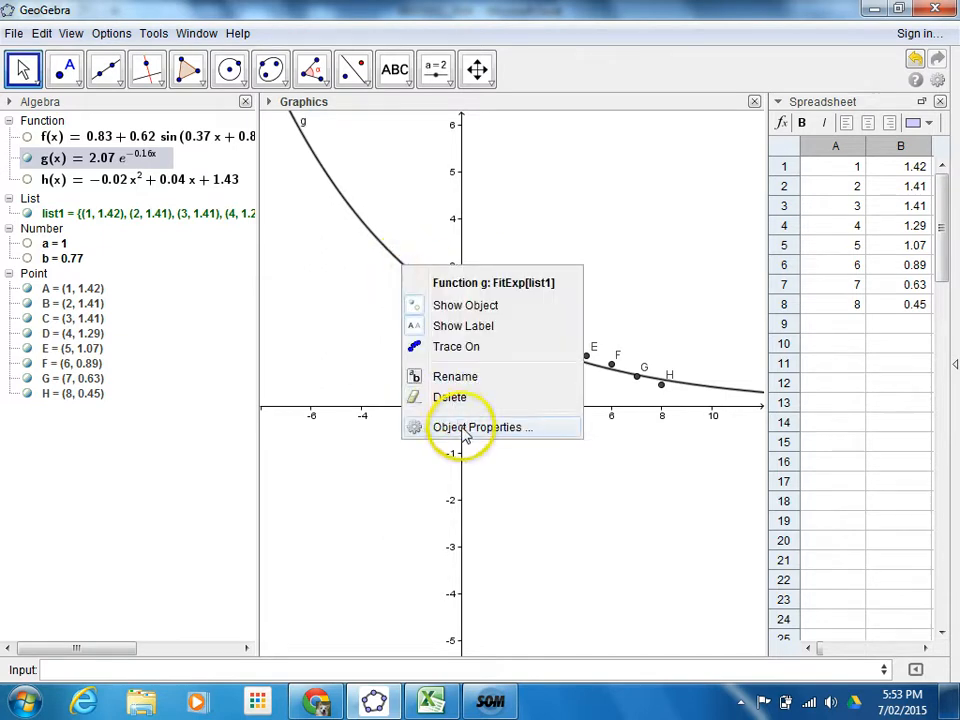
click(484, 428)
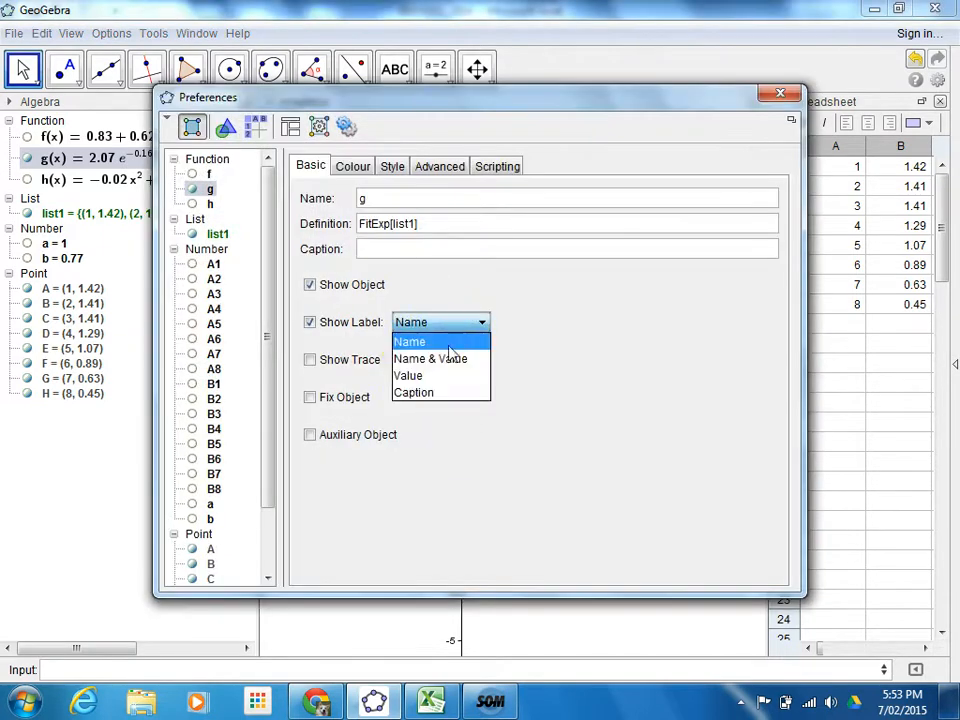
click(410, 340)
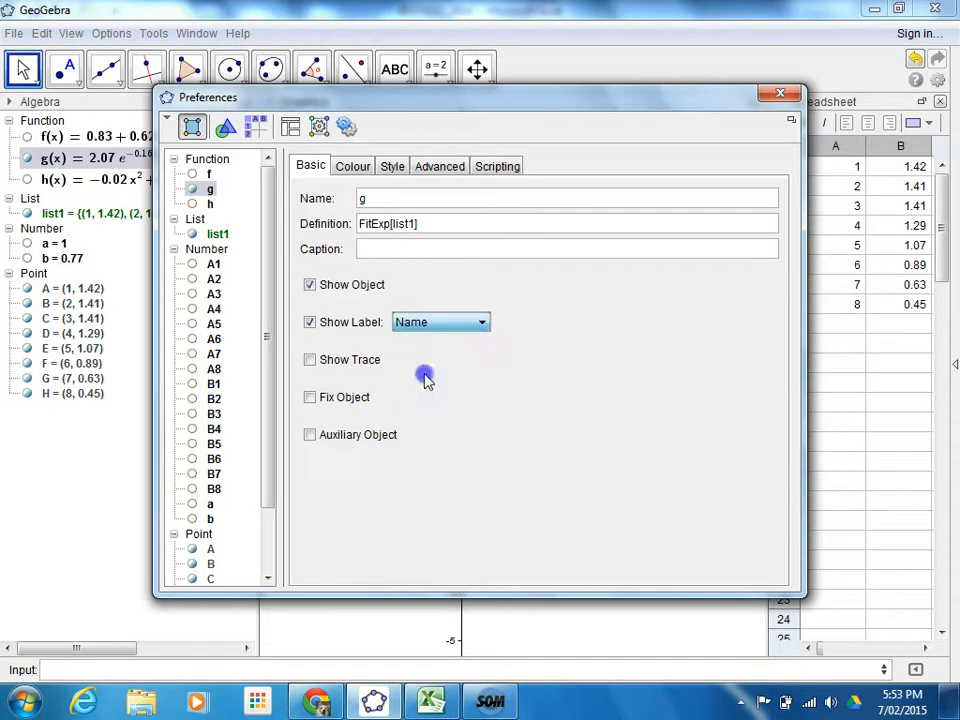
click(780, 94)
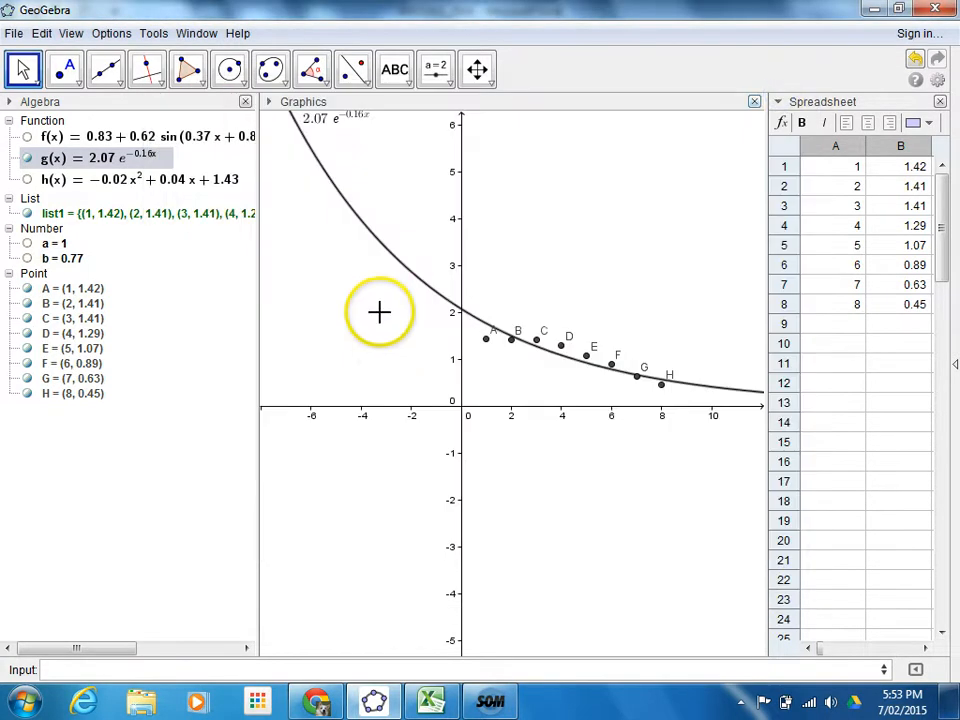
mouse_move(368, 204)
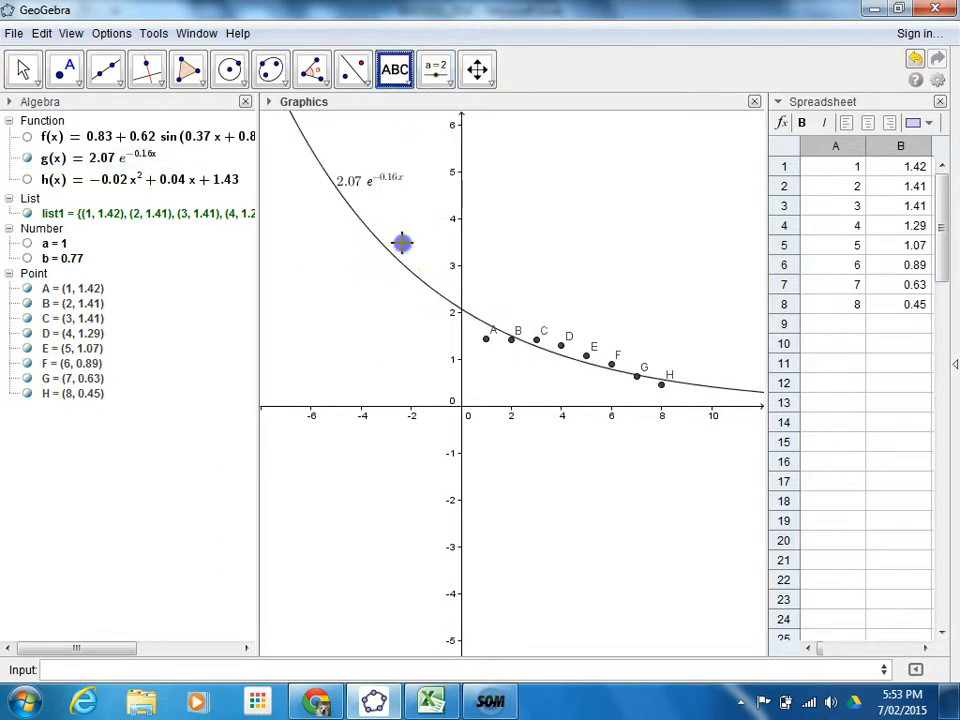
Place a LaTeX text label r² = 0.77 on the graph below the equation
click(400, 244)
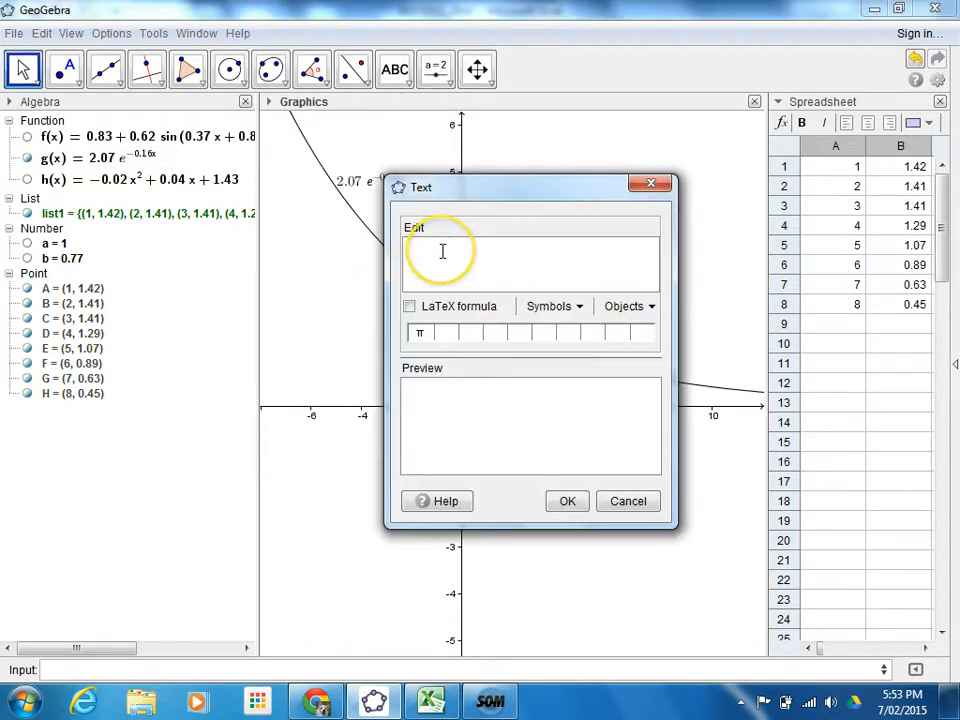
text(R)
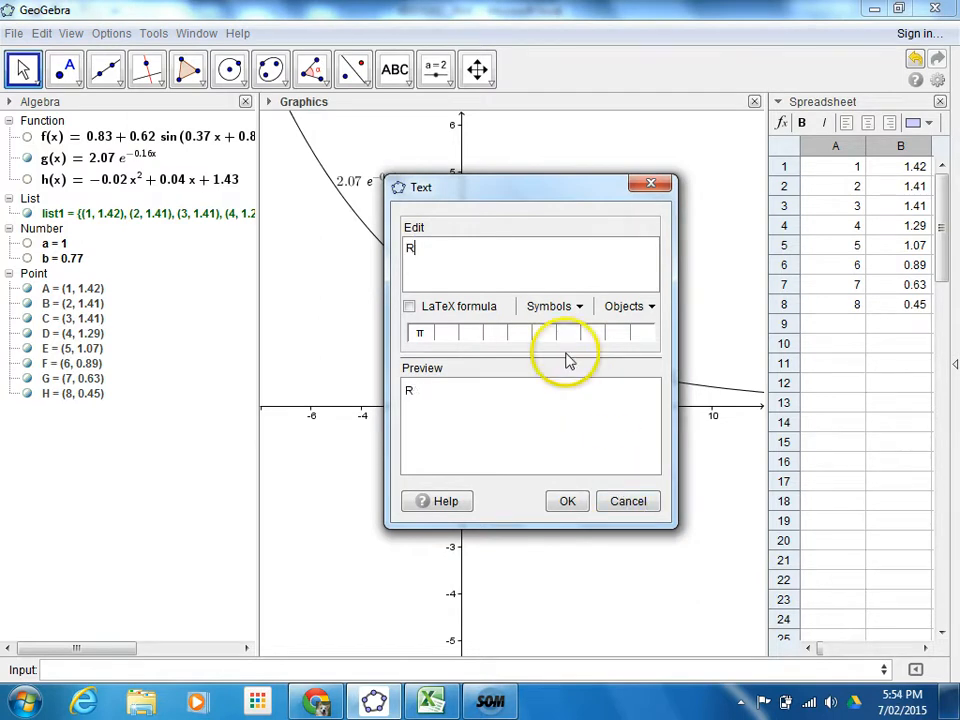
click(408, 306)
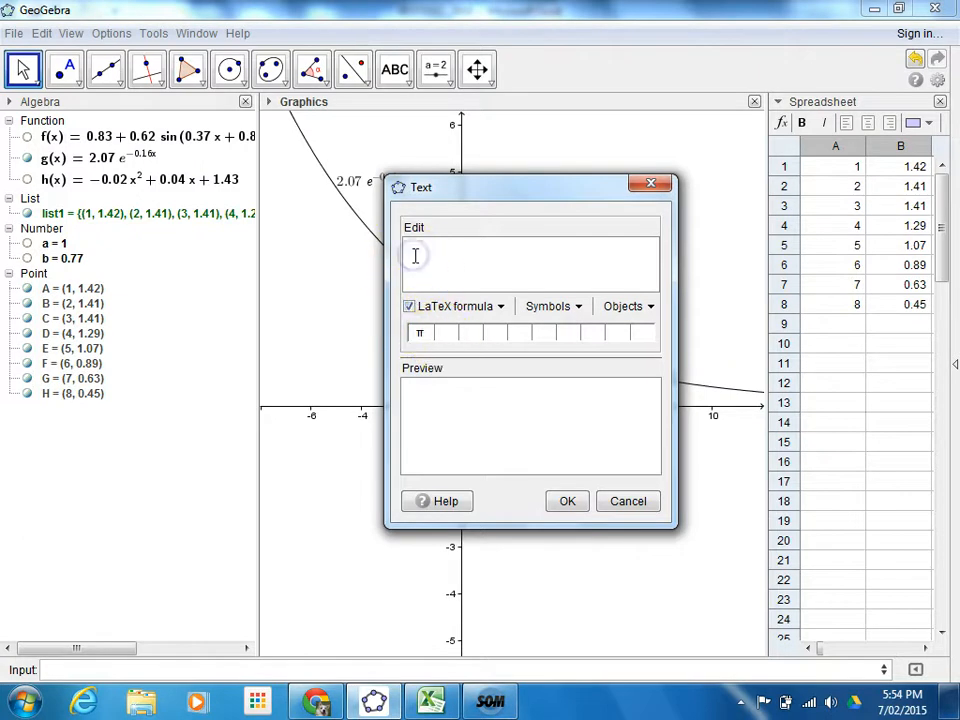
text(r^2)
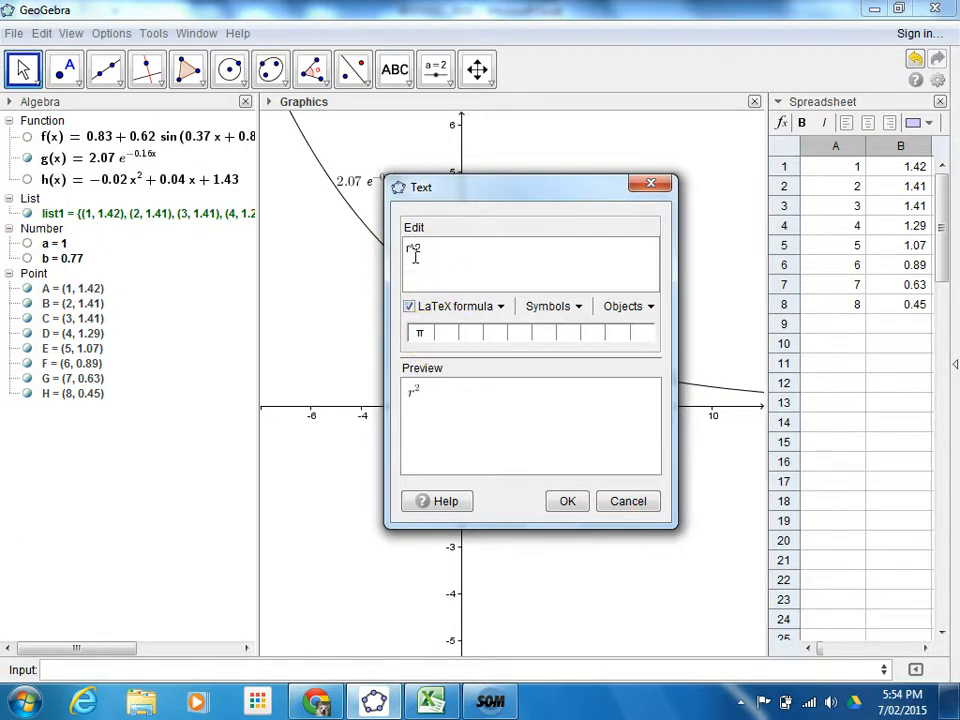
text(=)
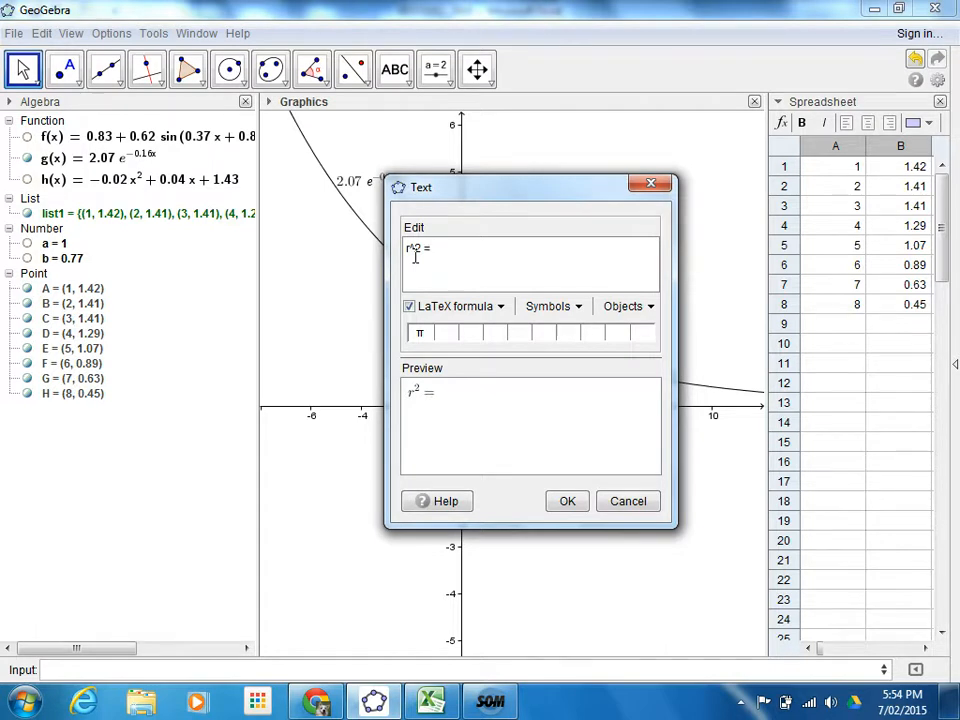
text(= 0.77)
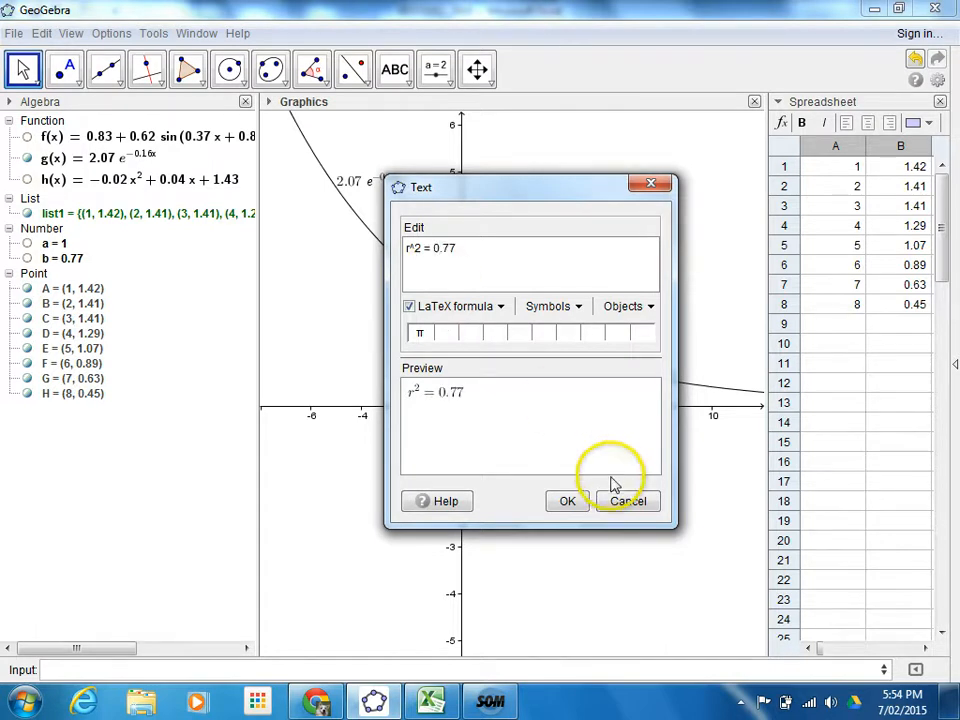
click(568, 500)
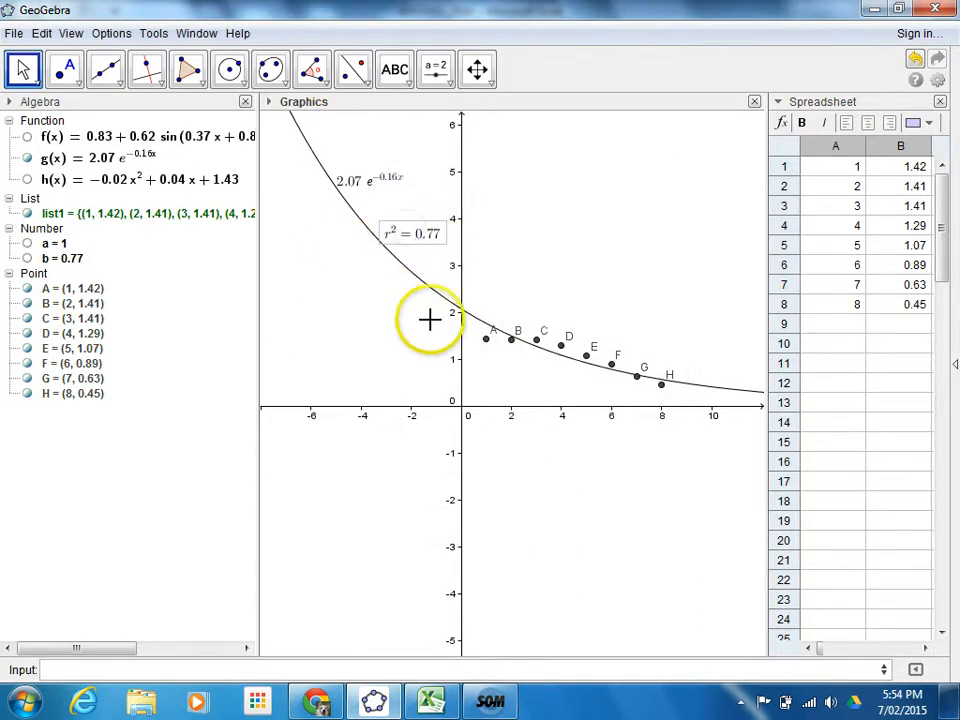
mouse_move(590, 260)
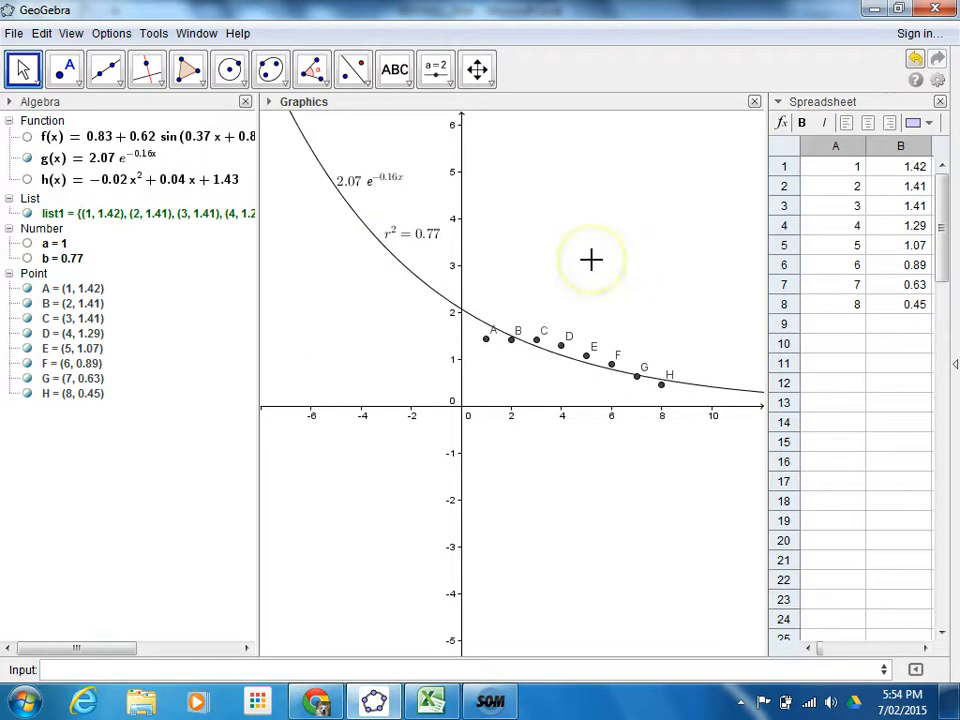
mouse_move(590, 260)
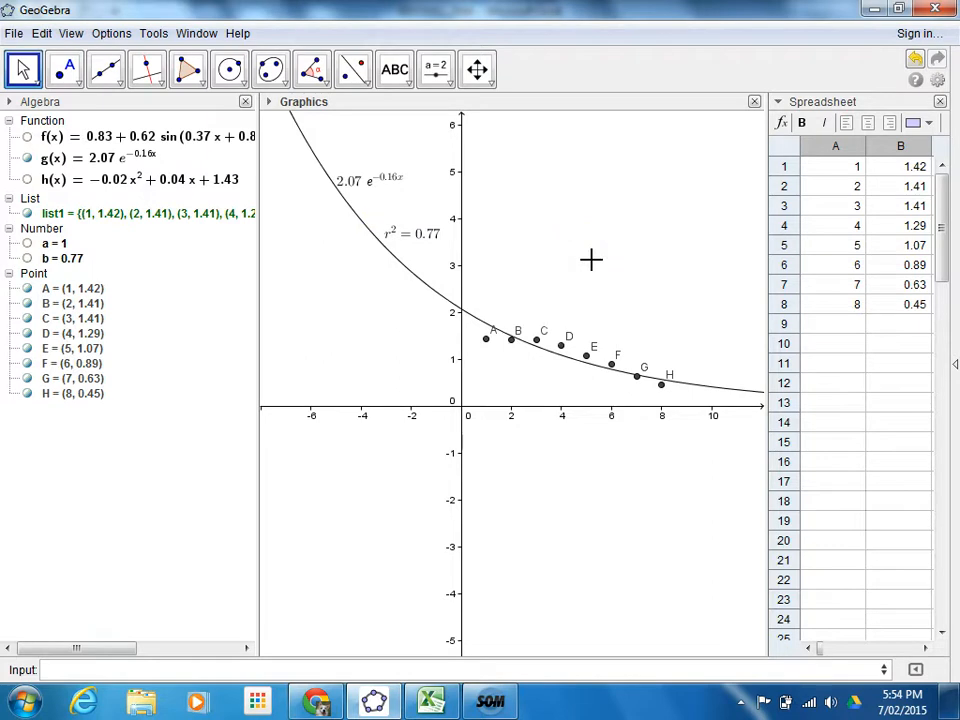
mouse_move(756, 198)
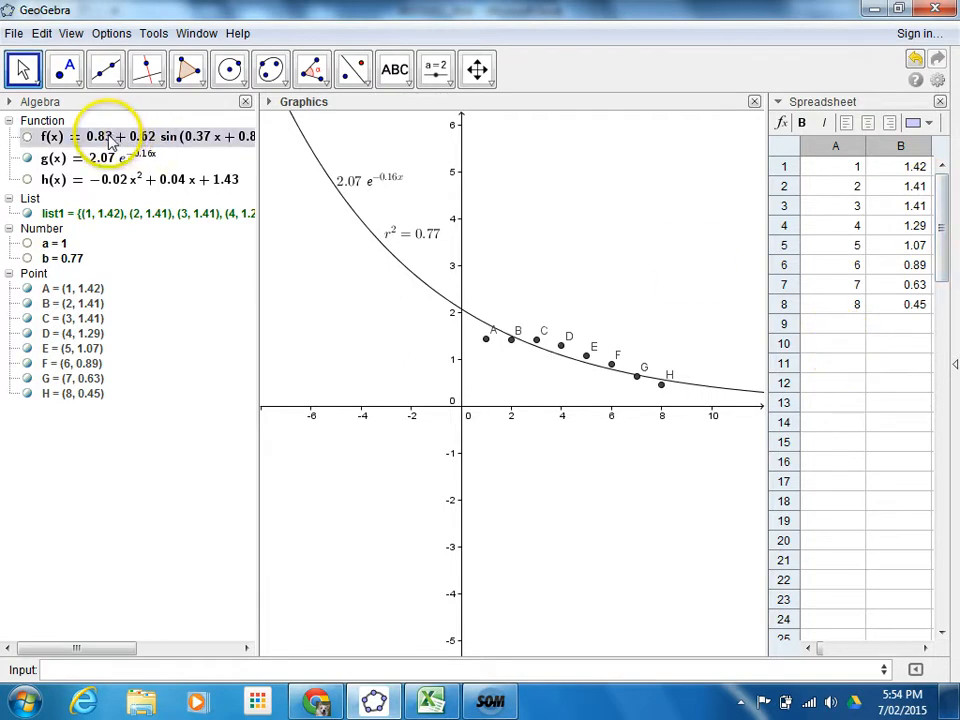
mouse_move(100, 150)
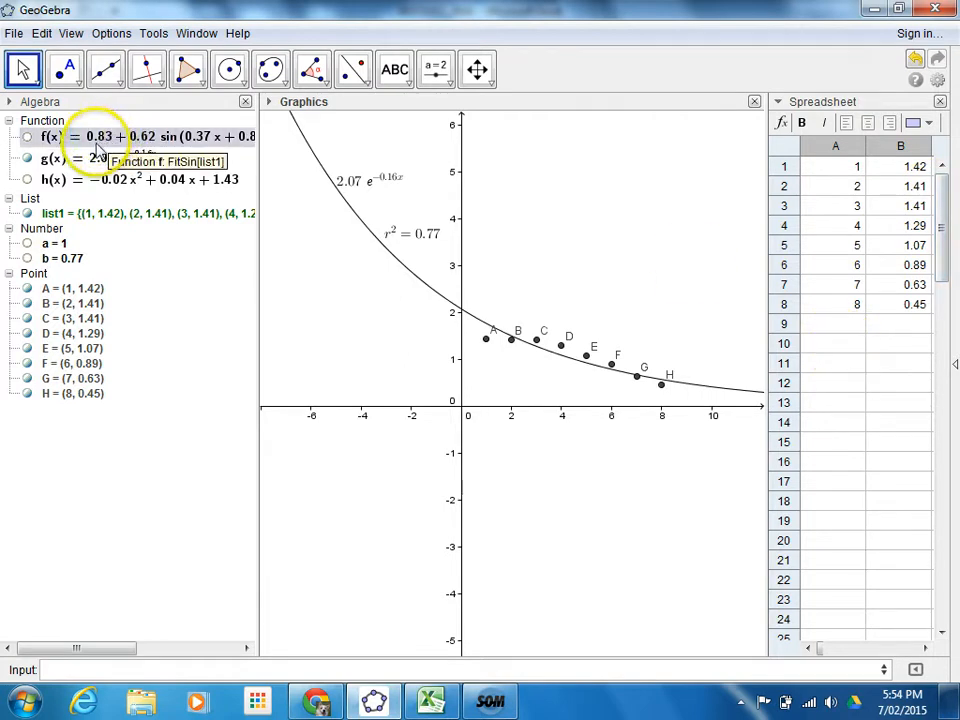
mouse_move(56, 244)
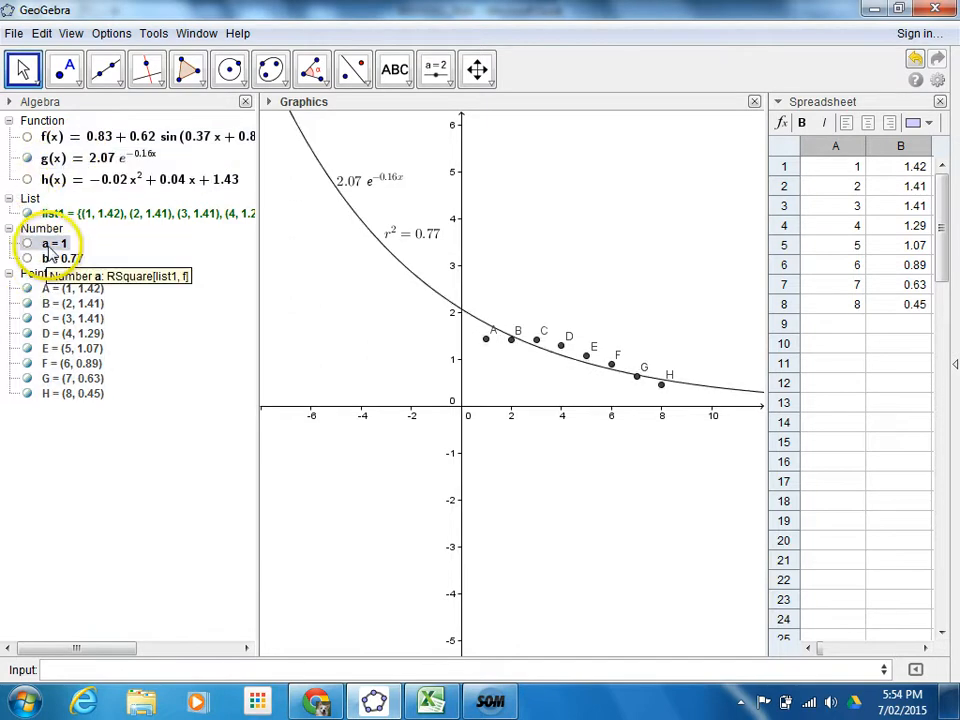
mouse_move(116, 300)
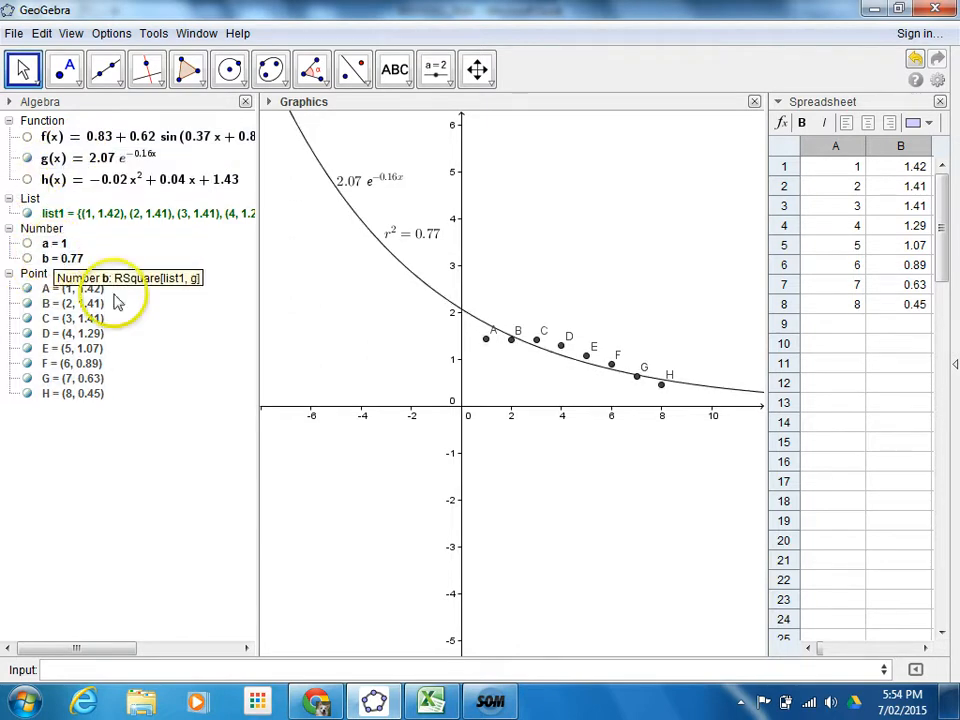